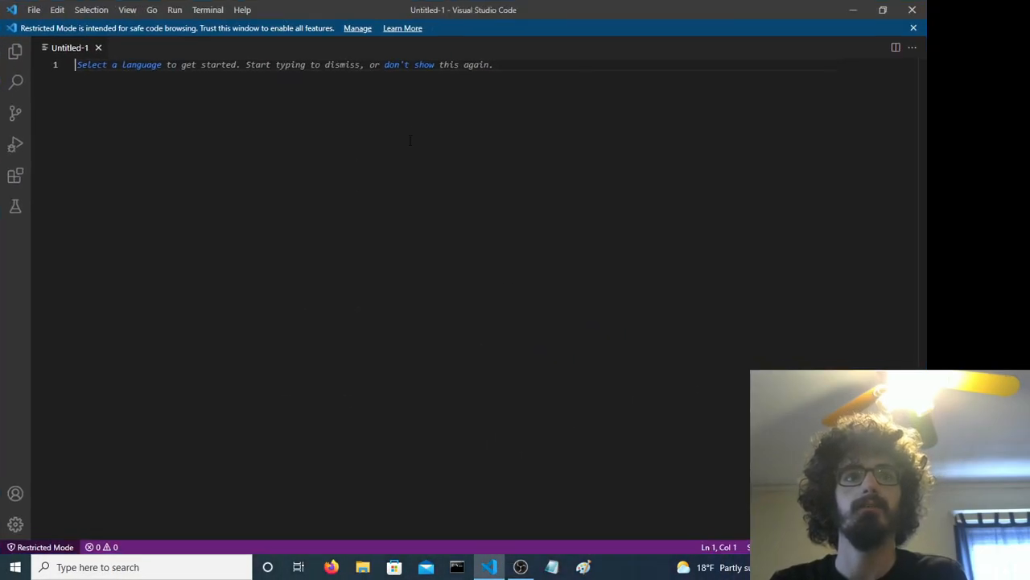
Enter schwarzschild.py as the name for the new untitled Python file on the Desktop.
text(schwar)
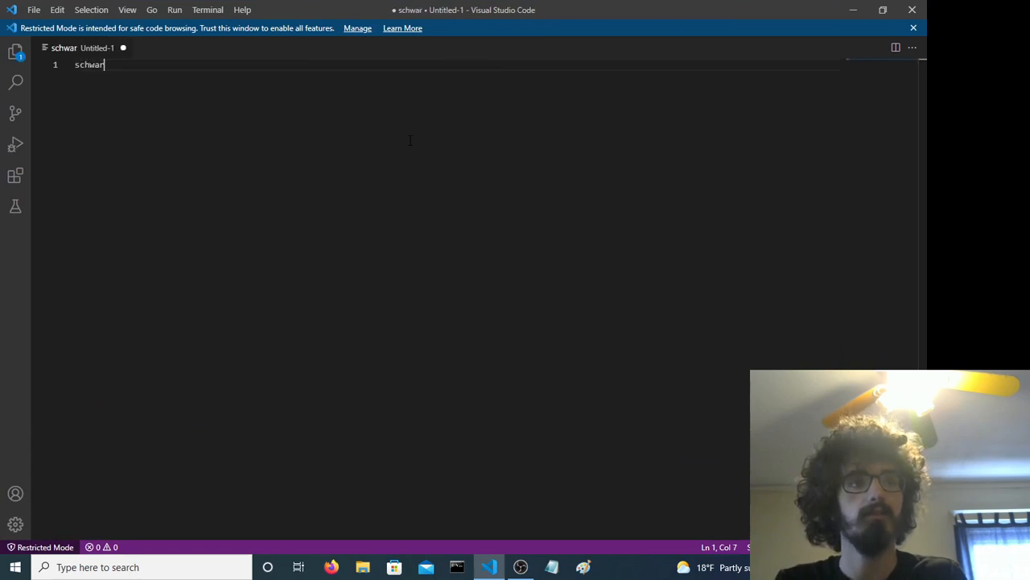
text(zschild.py)
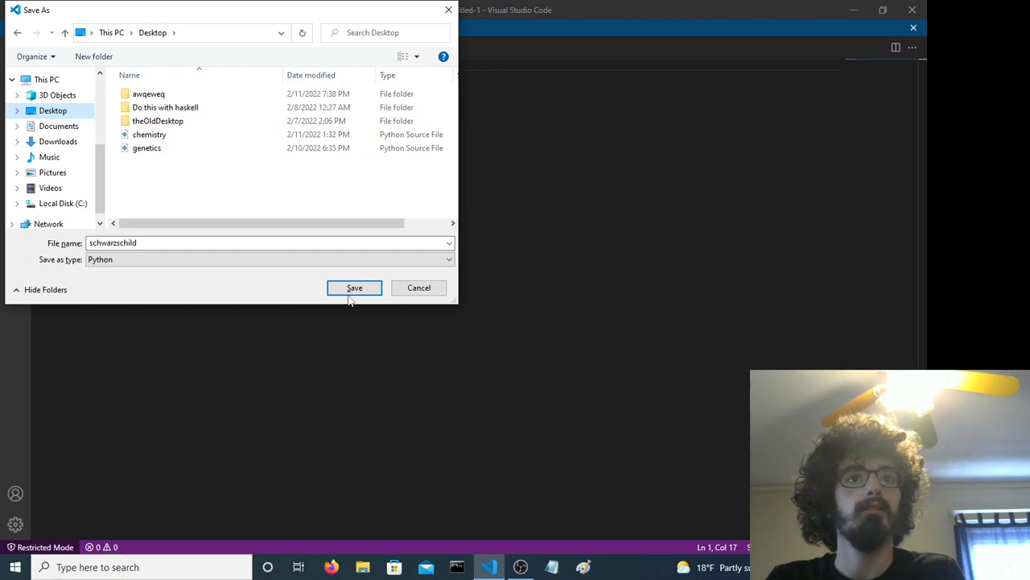
Save schwarzschild.py, add the imports, and define syms as symbols 't r theta phi'.
click(354, 288)
text(from einsteinpy.symbolic imporr)
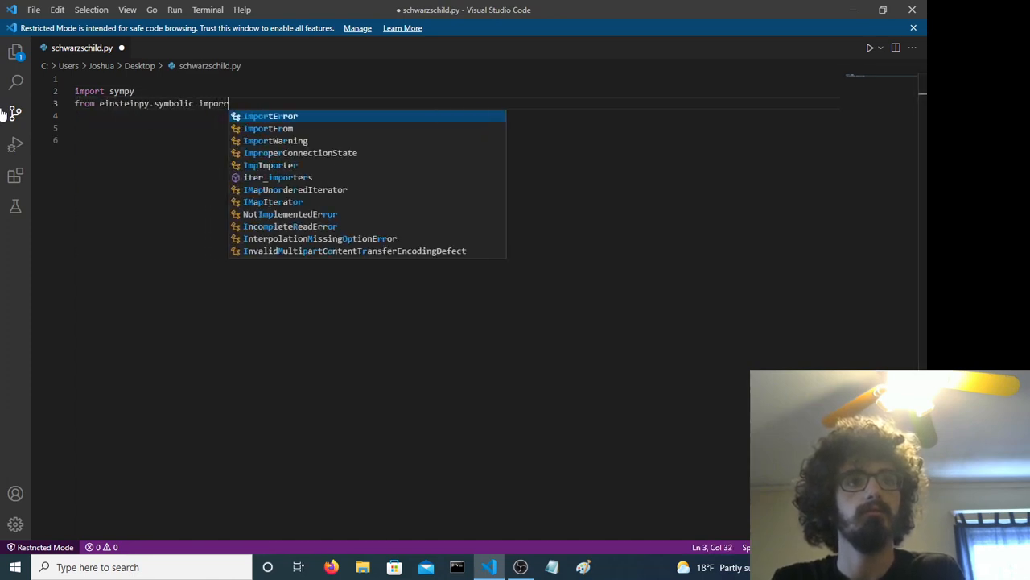
text(MetricTensor, Christoffe)
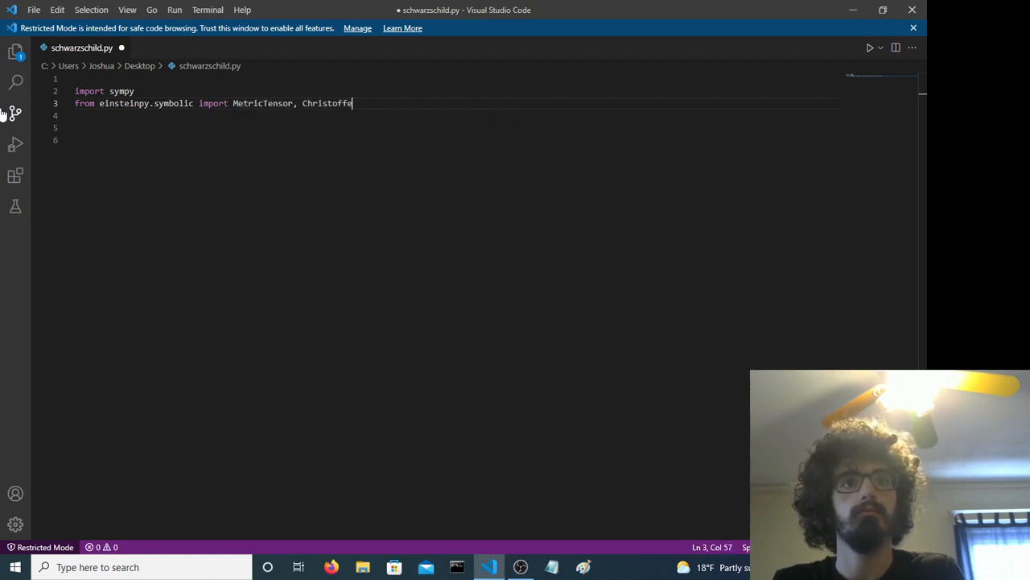
text(syms = sympy)
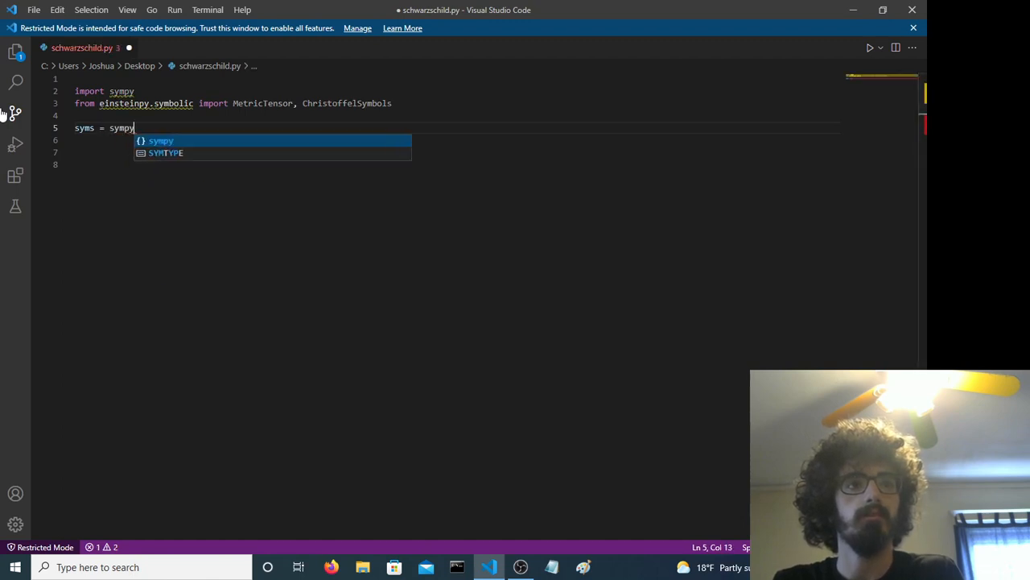
text(.symbols)
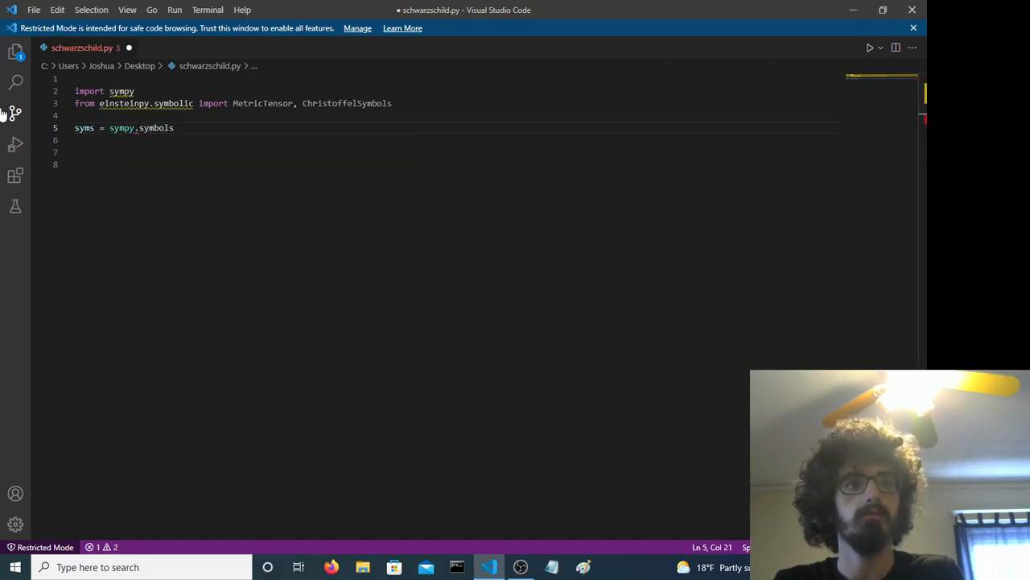
text(('t '))
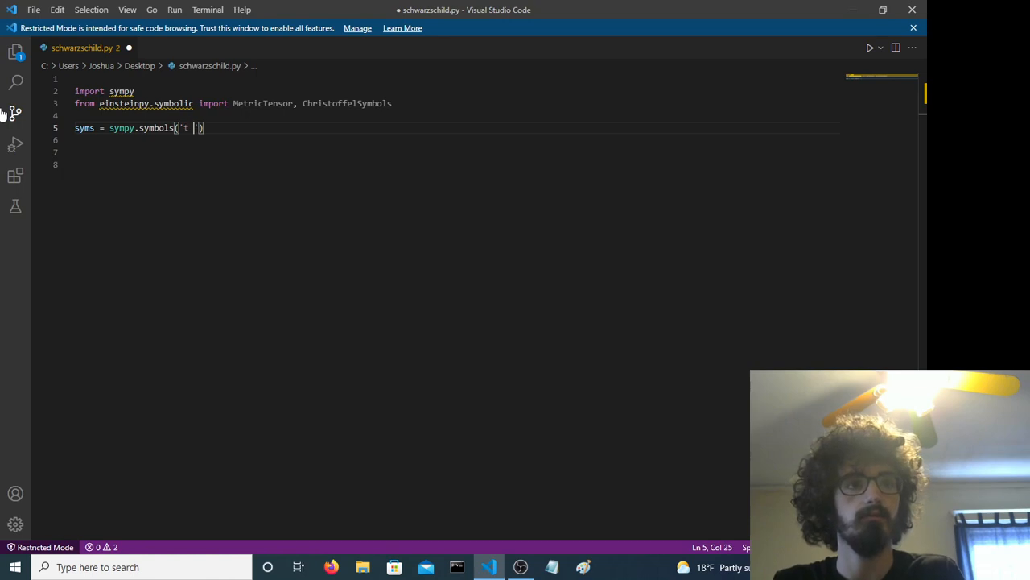
text(r theta phi)
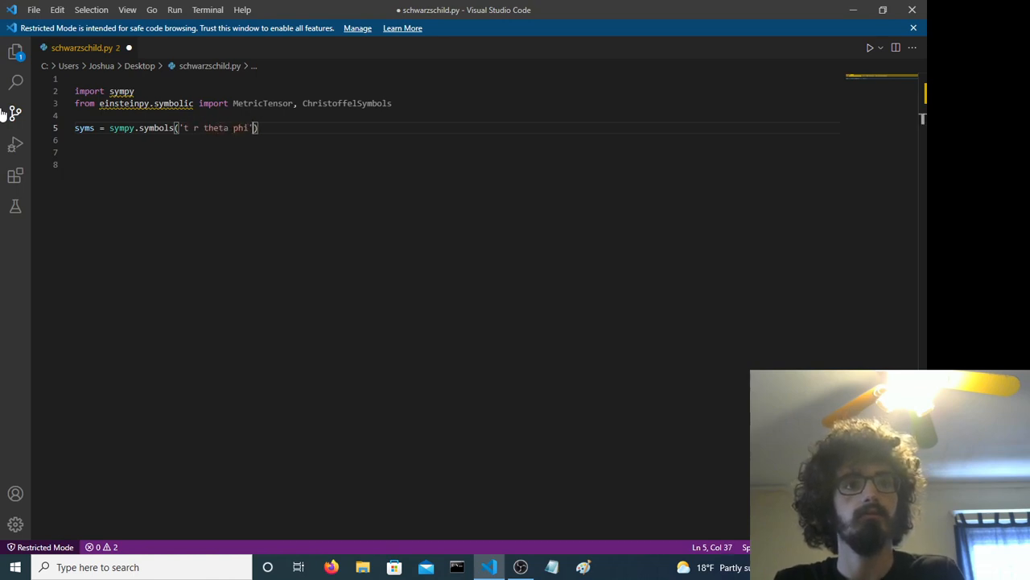
Declare the constants G, M, c and a with sympy.symbols.
text(G, M, c, a =)
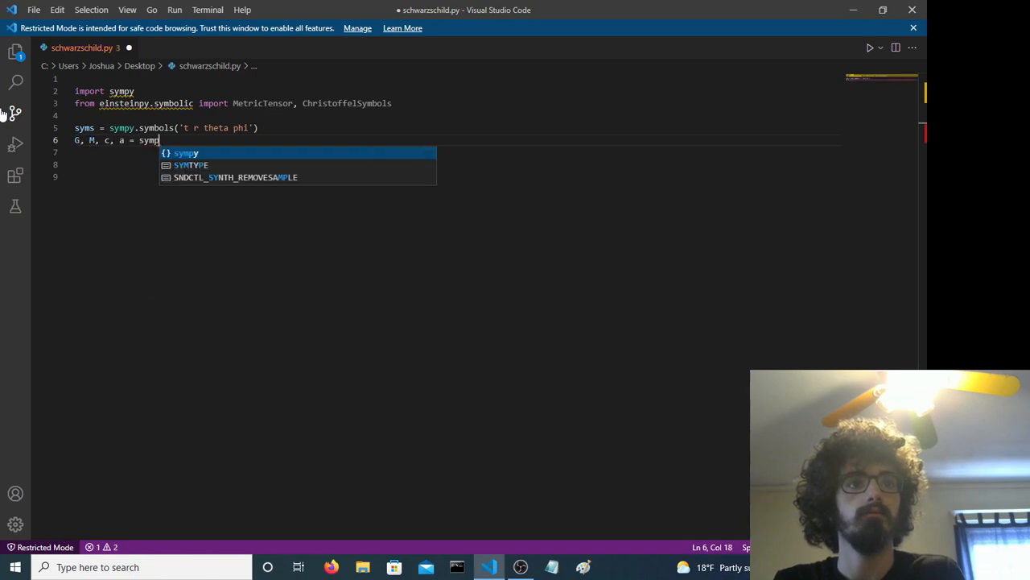
text(sympy.symbols())
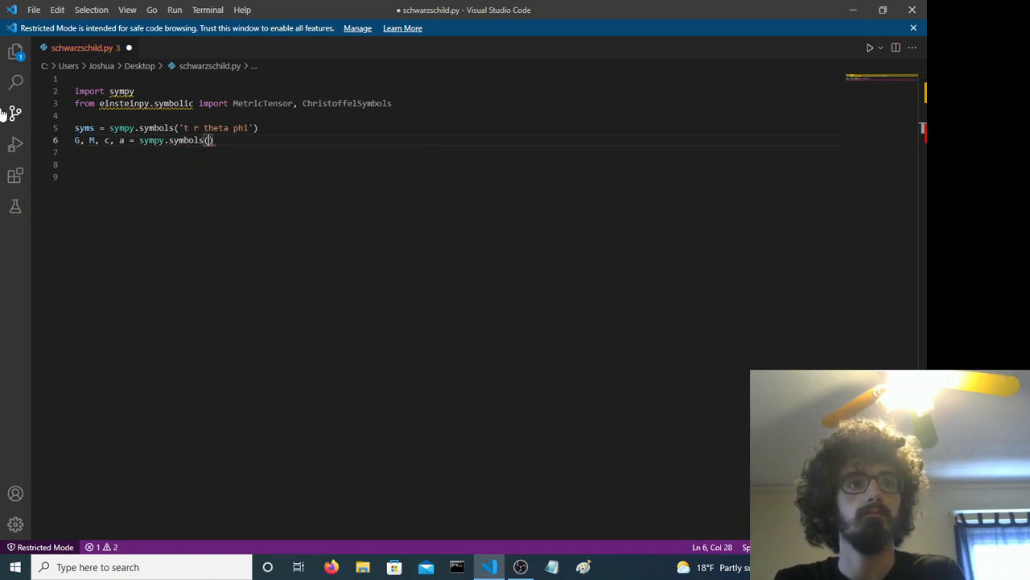
text('G m)
text(python)
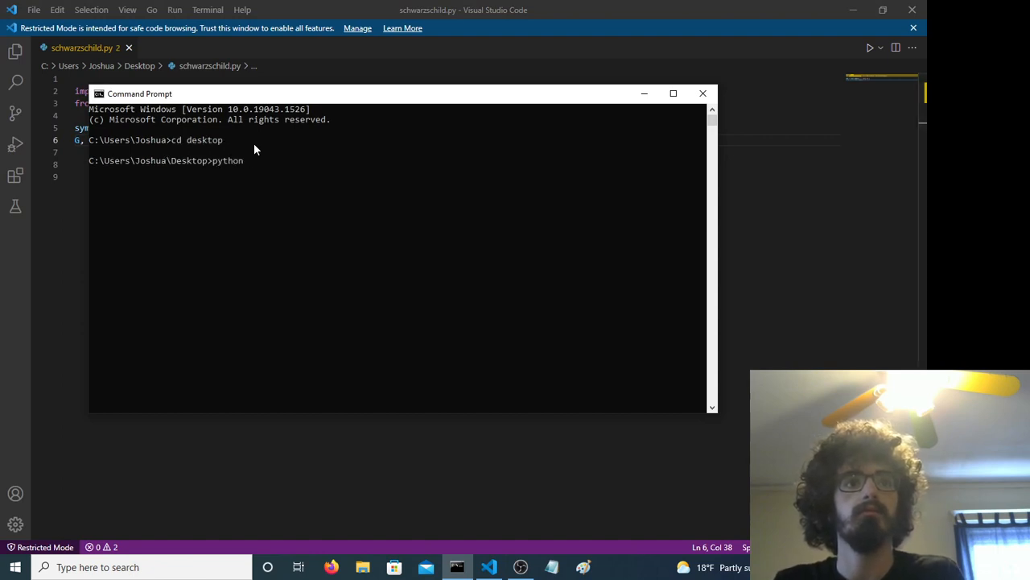
Run python schwarzschild.py from the Desktop in Command Prompt, then return to the editor.
text(schwarzschild.py)
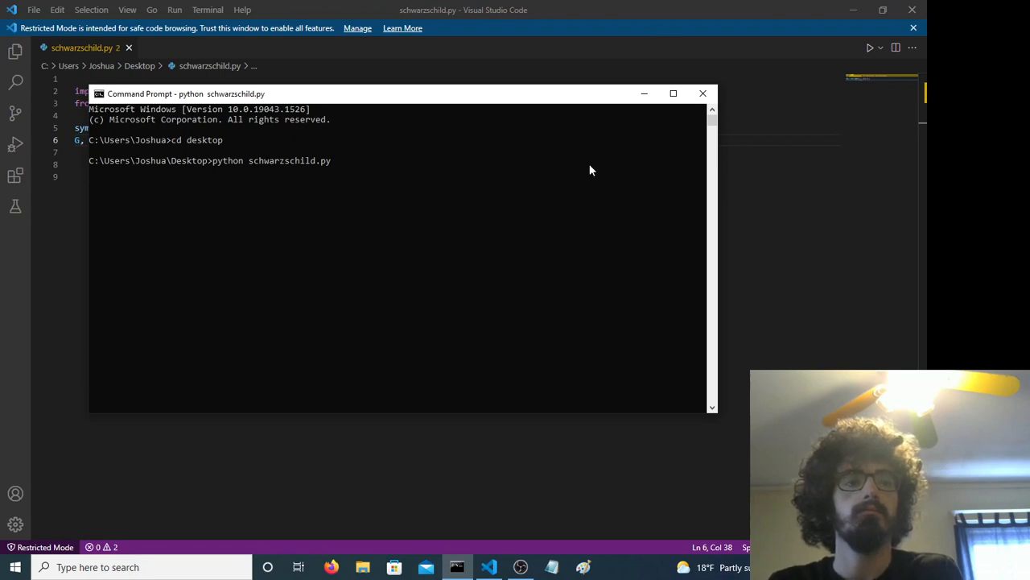
click(702, 93)
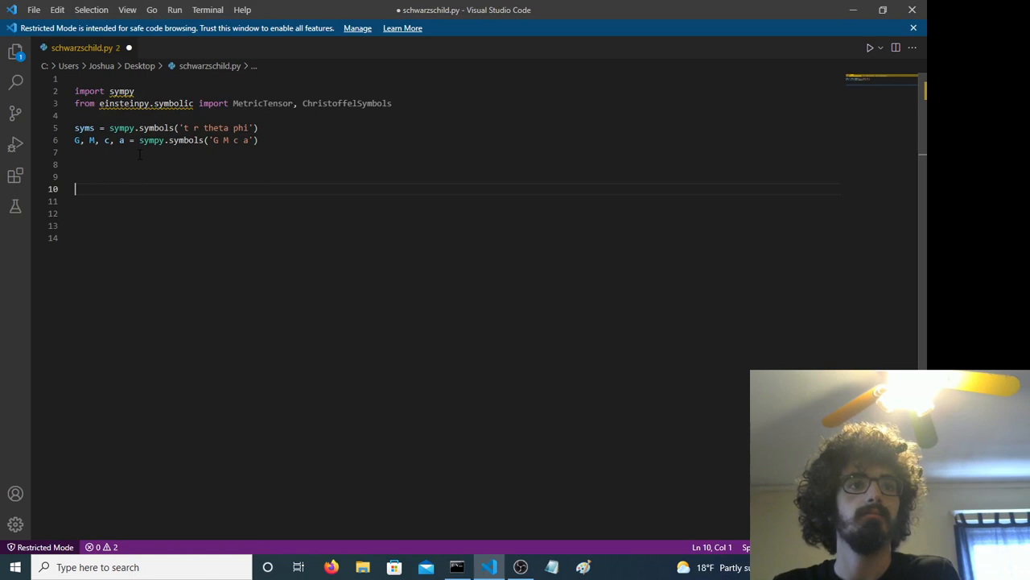
Add list2d = [[0 for i in range(4)] for i in range(4)] on line 8.
text(list2c)
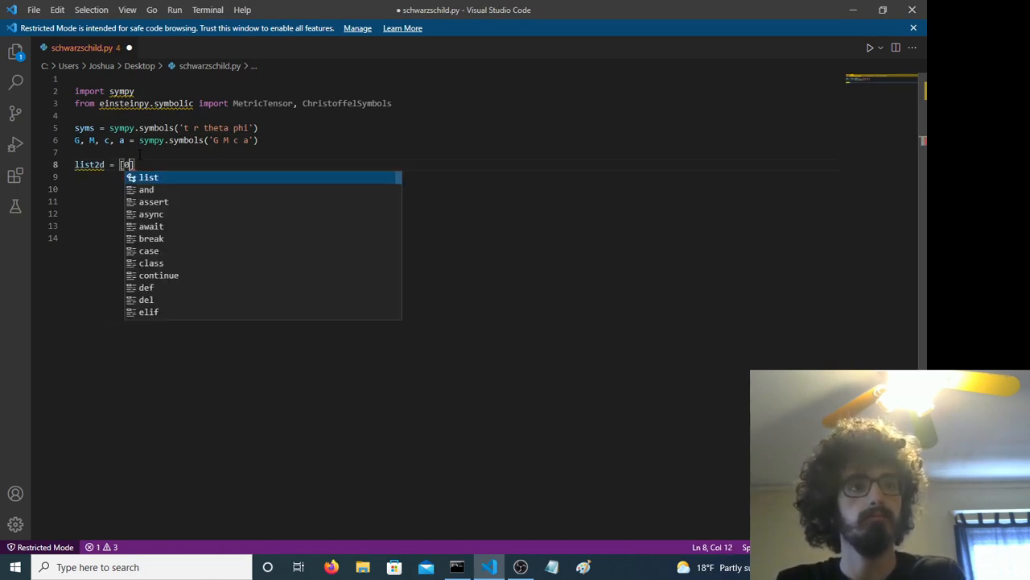
text([ for i in range(4)
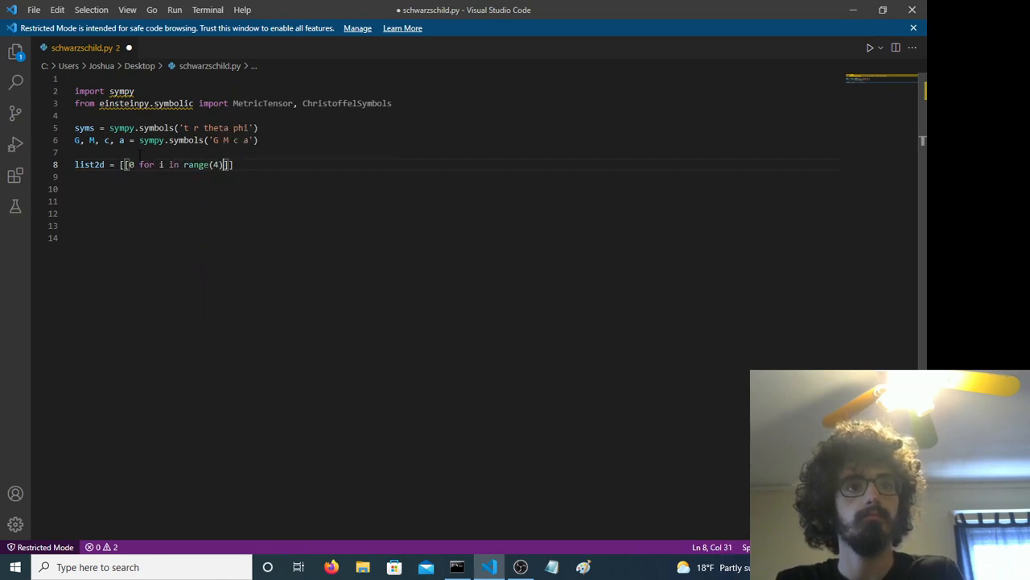
text(for i in range())
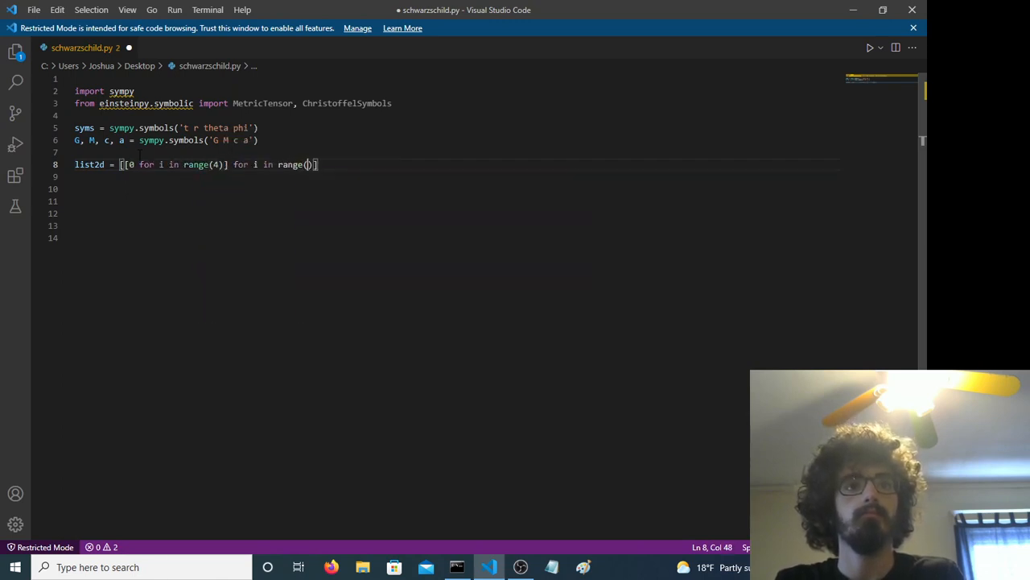
text(4)
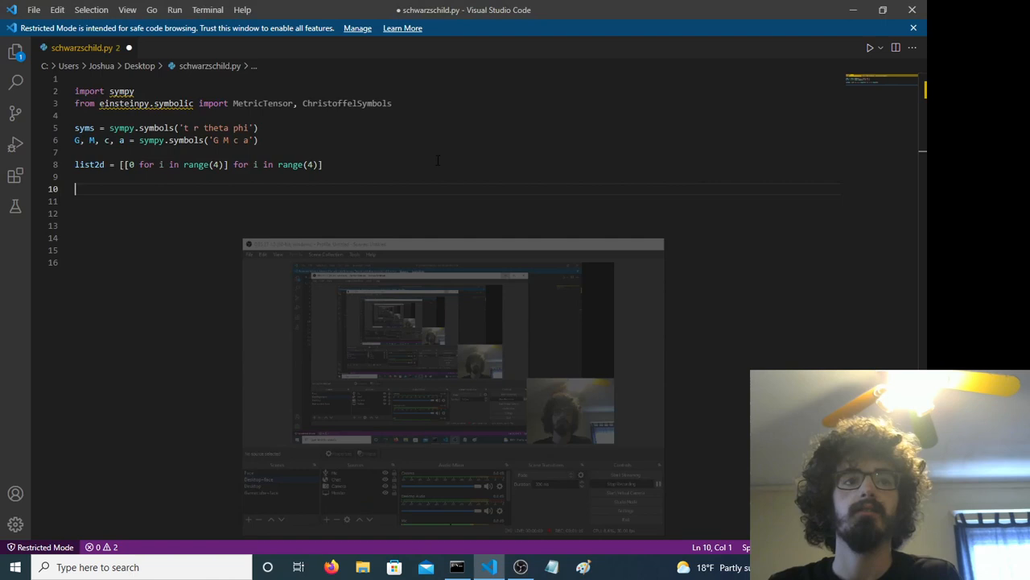
Set list2d[0][0] to 1 - a / syms[1].
text(list2)
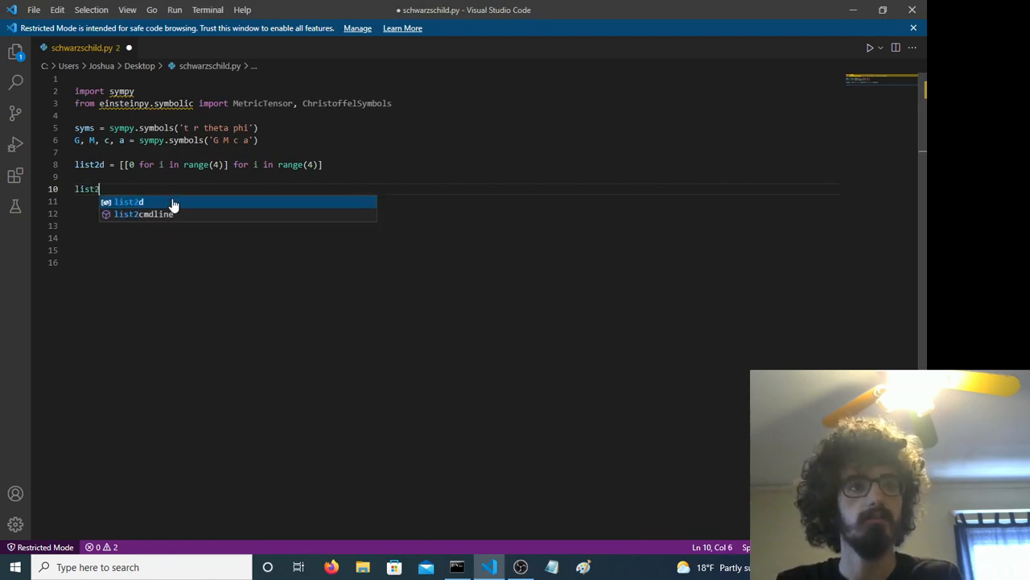
text(d[0][0])
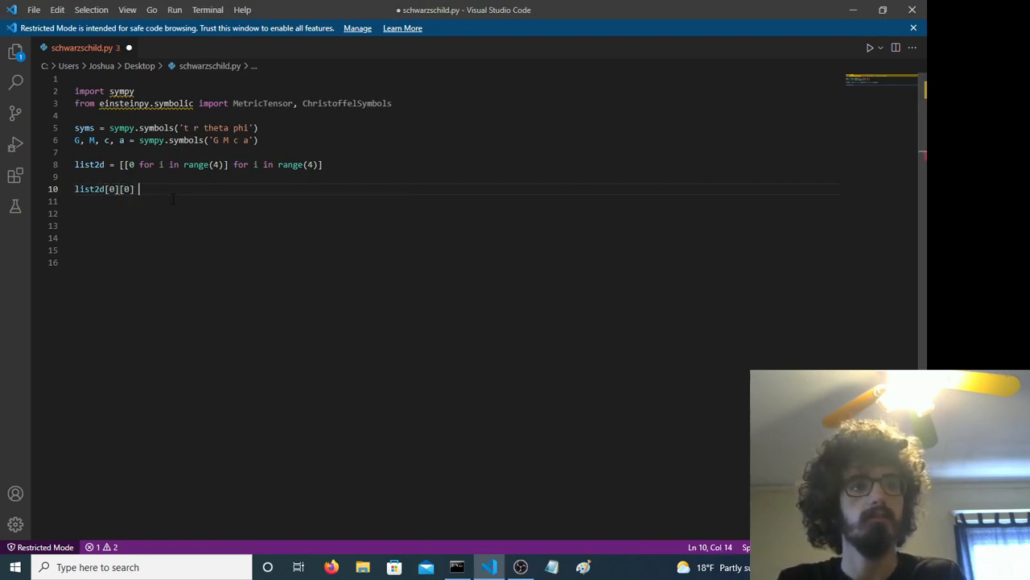
text(=)
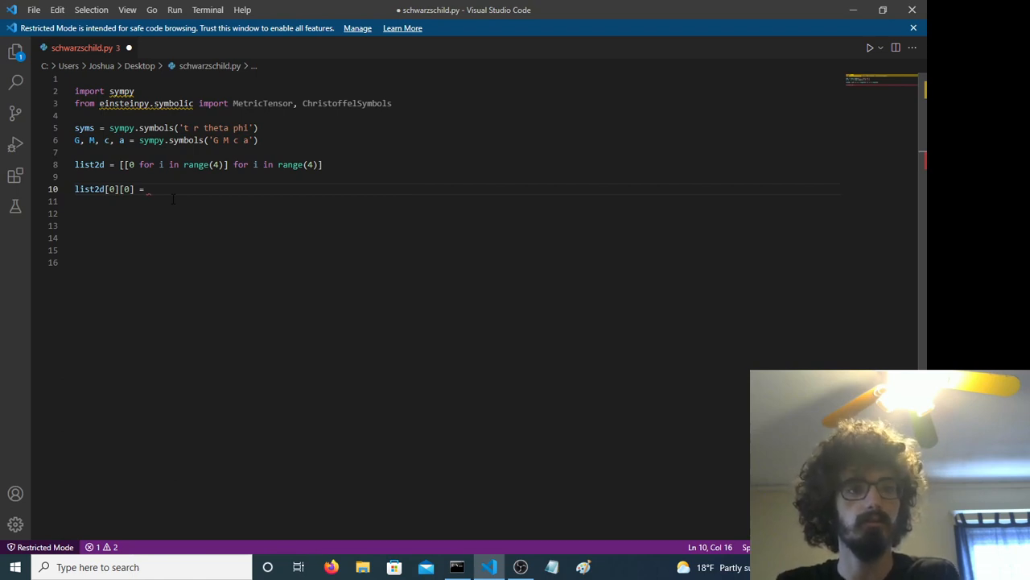
text(1 - a)
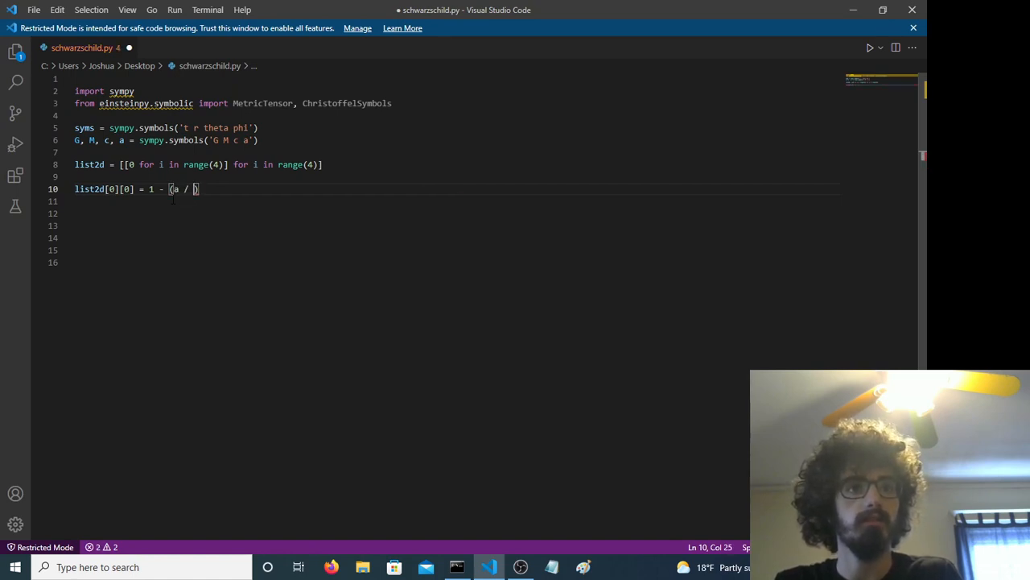
text(syms[1)
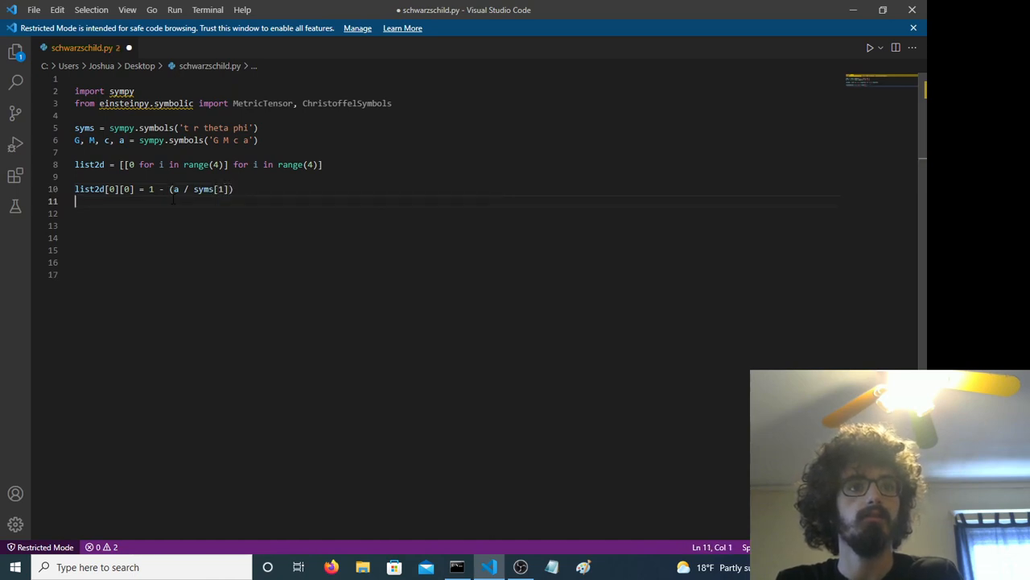
Set list2d[1][1] to -1 / ((1 - a / syms[1]) * c**2).
text(list2d[1][1] = -1)
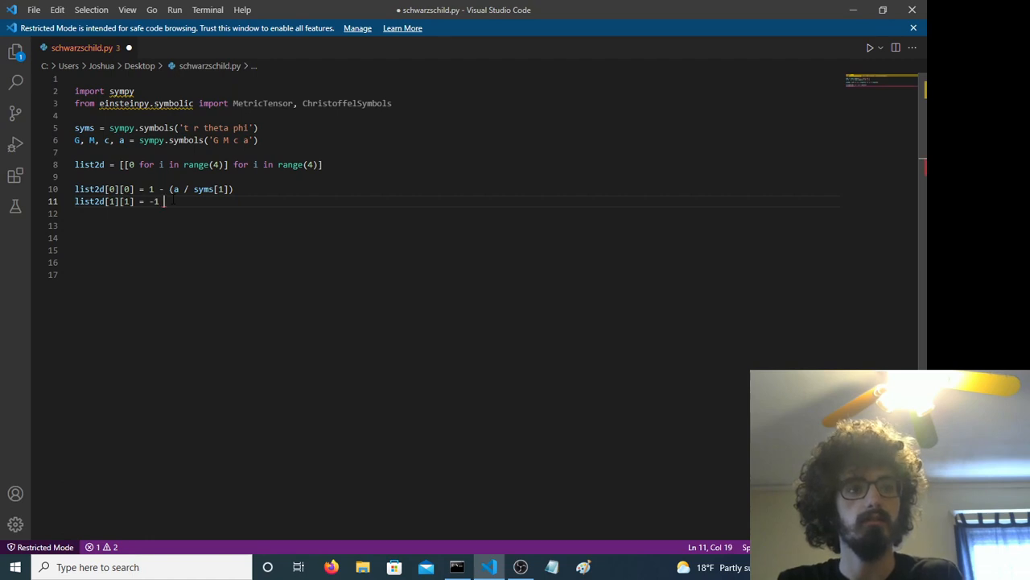
text(/)
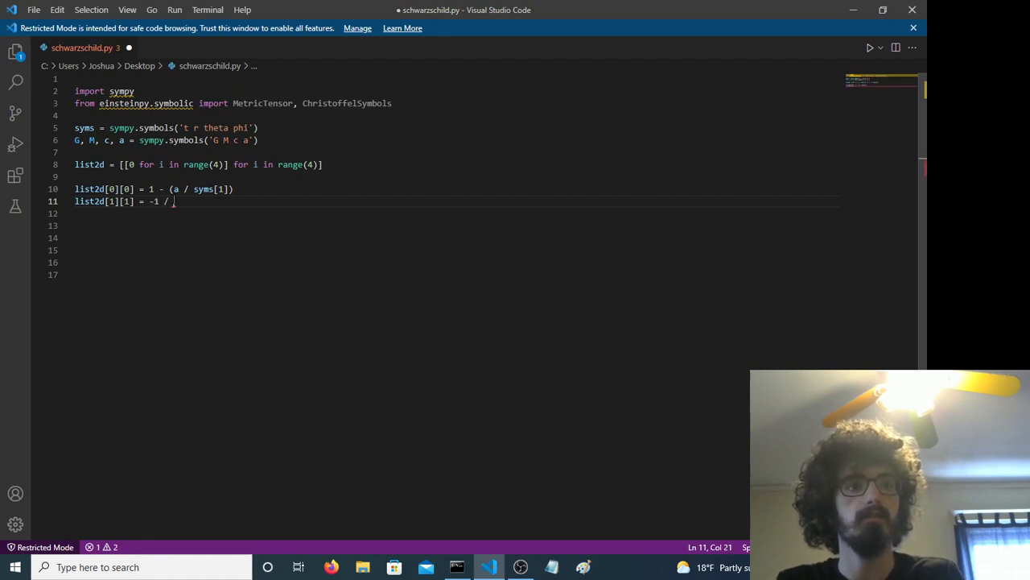
text((()
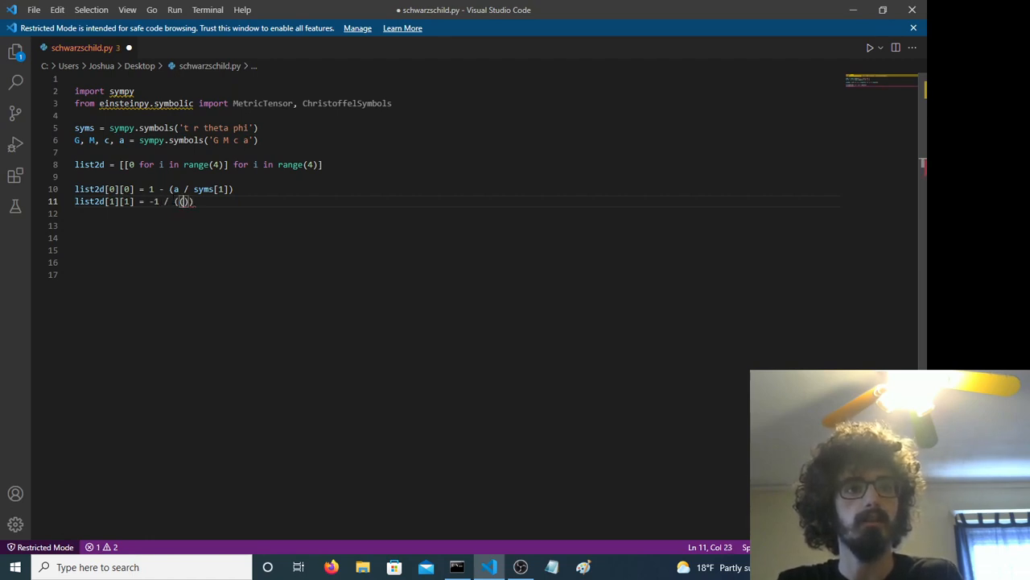
text(G)
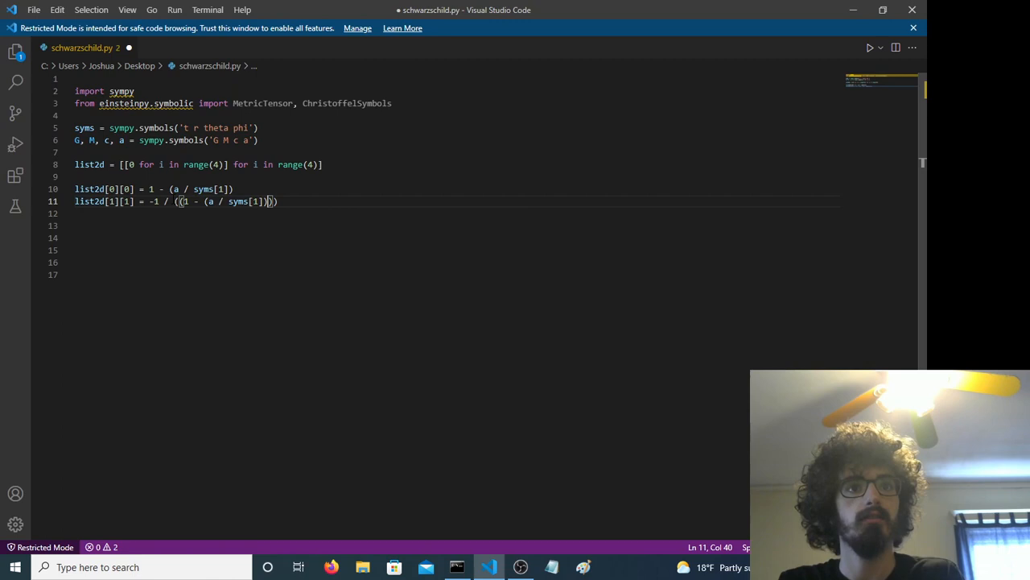
text()))
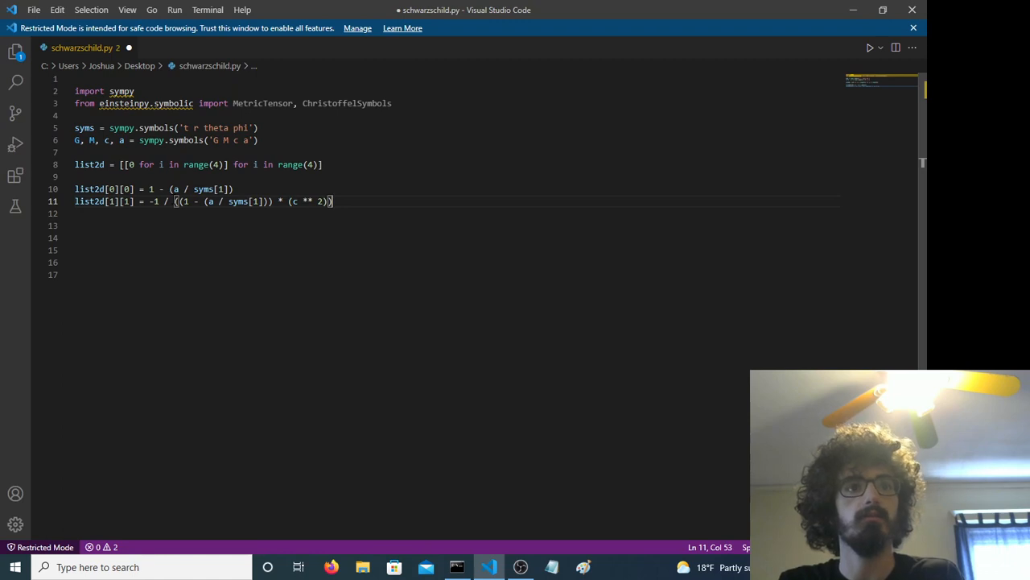
Set list2d[2][2] to -syms[1]**2 / c**2.
text(list2d[2][2])
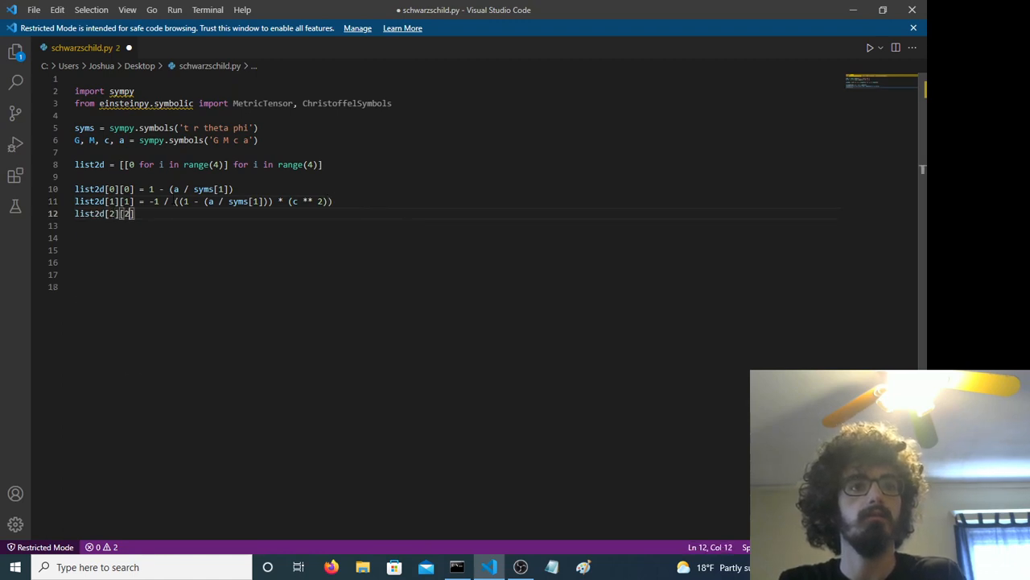
text(= -1 *)
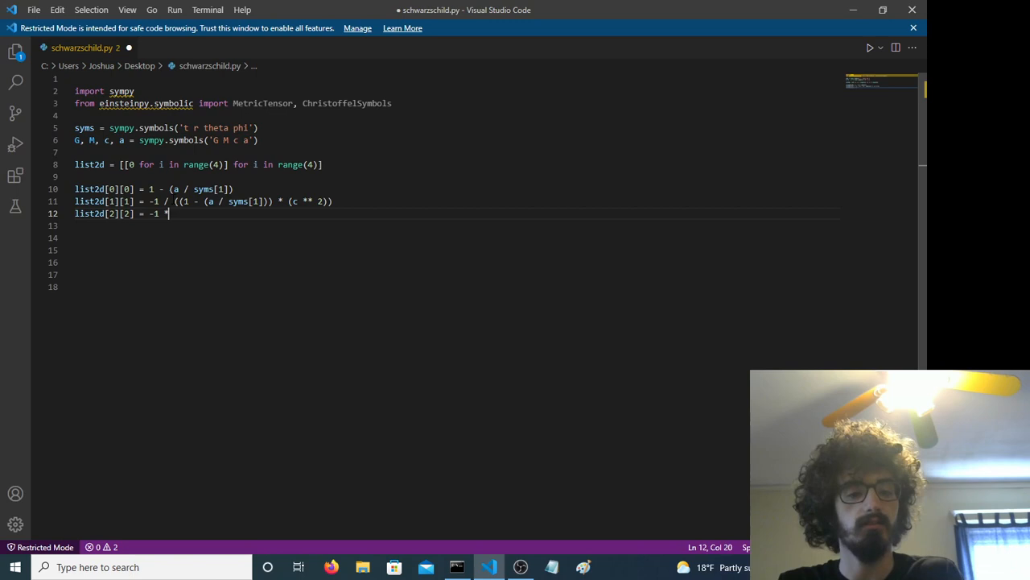
text((syms)
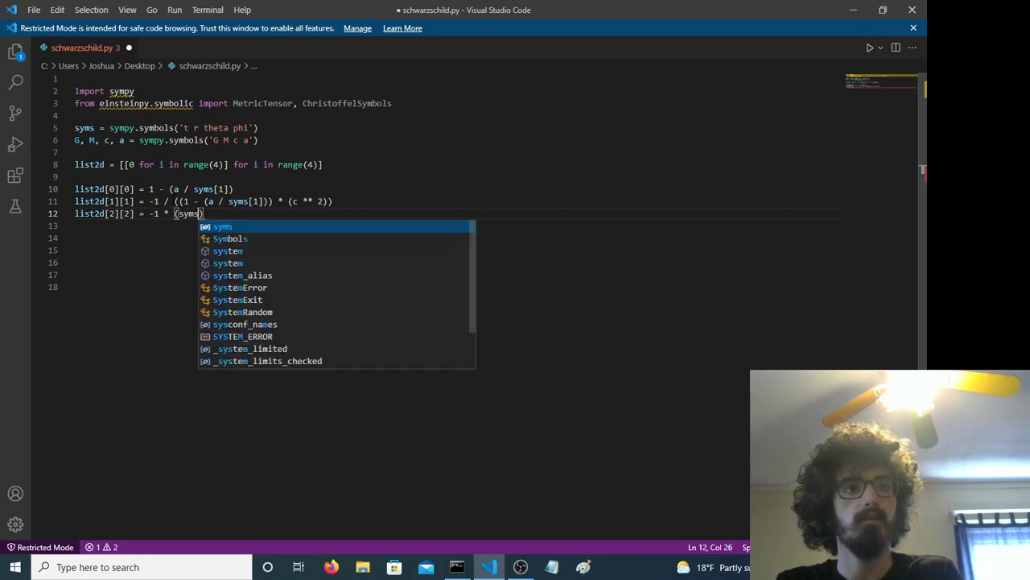
text([1] ** 2)
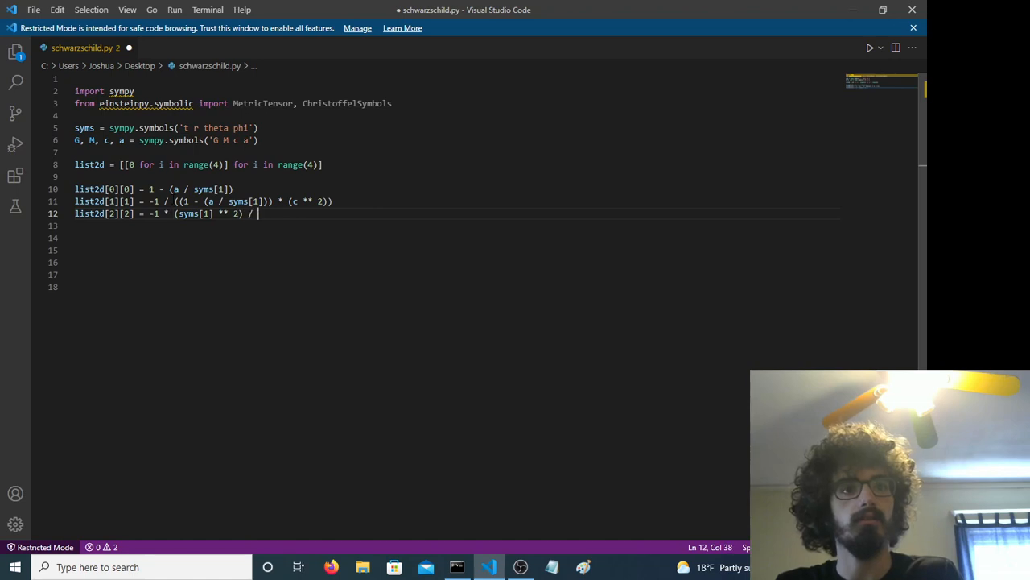
text((c ** 2)
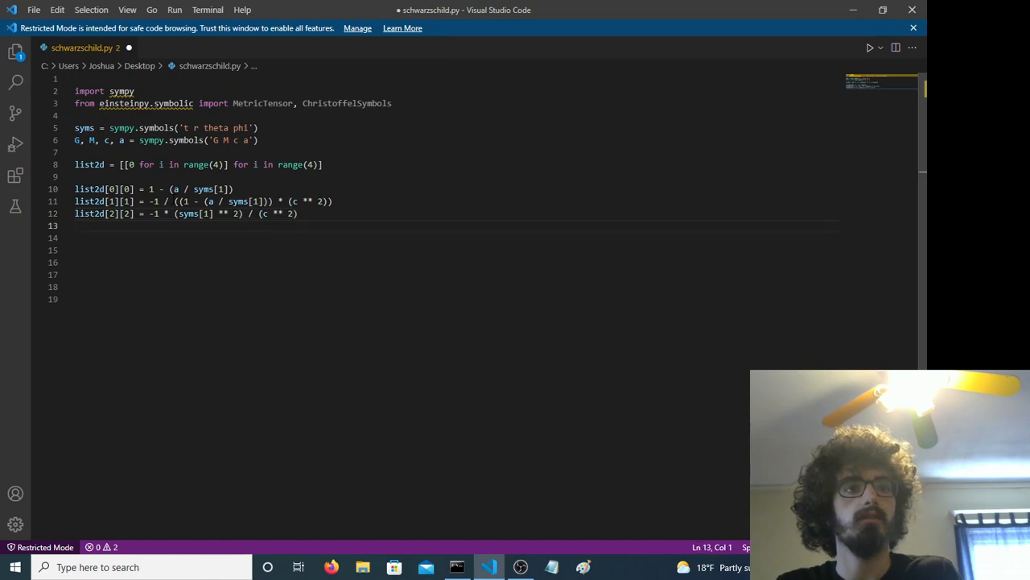
Set list2d[3][3] to -syms[1]**2 * sympy.sin(syms[2])**2 / c**2.
text(list2d[3][])
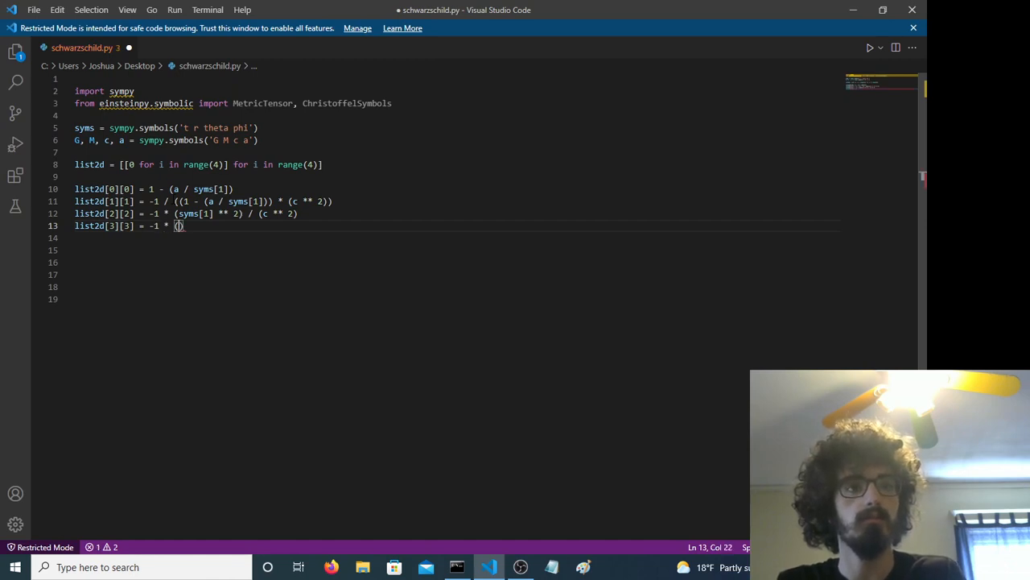
text(syms[1] ** 2)
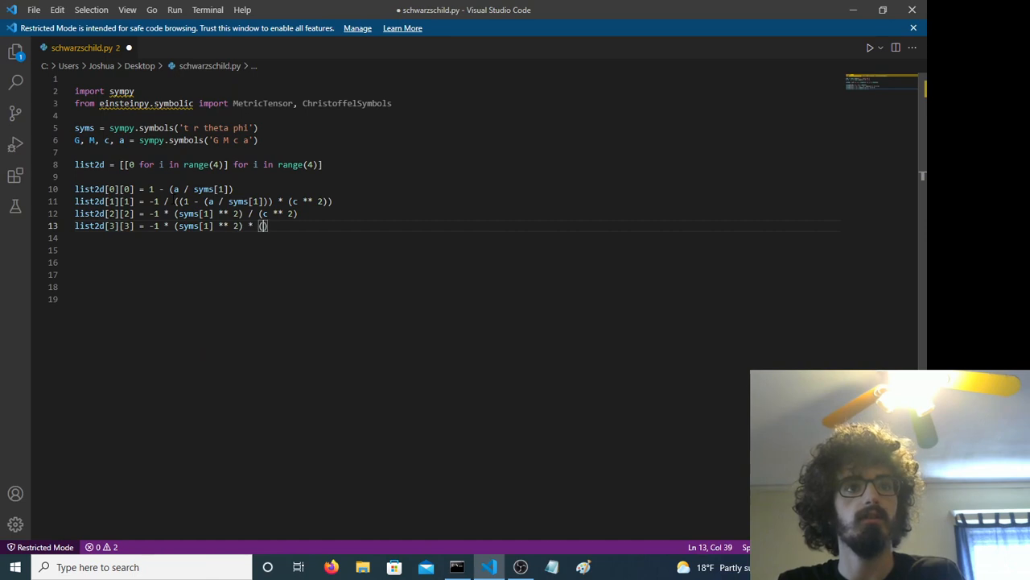
text(sympy.sin()
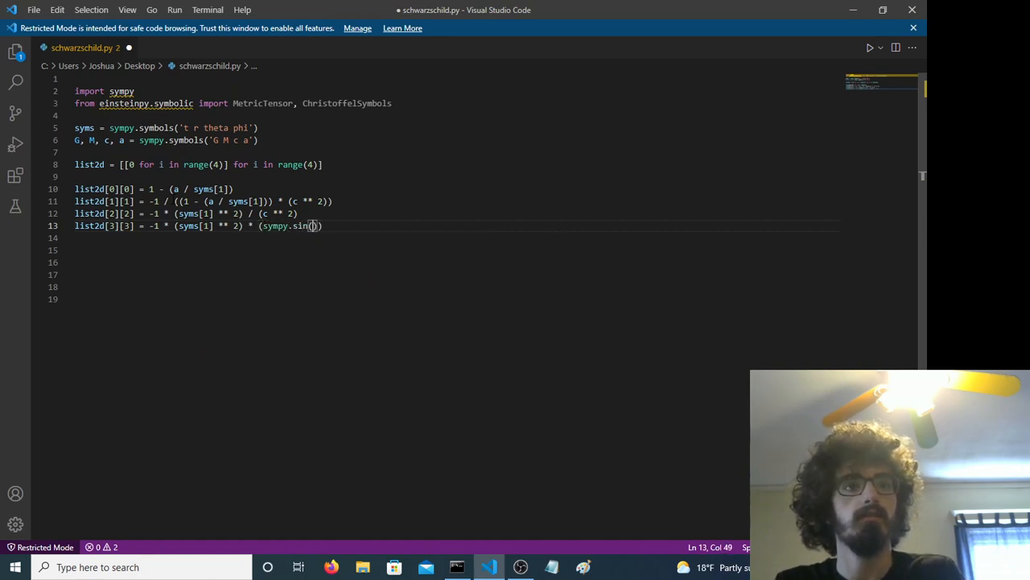
text(syms)
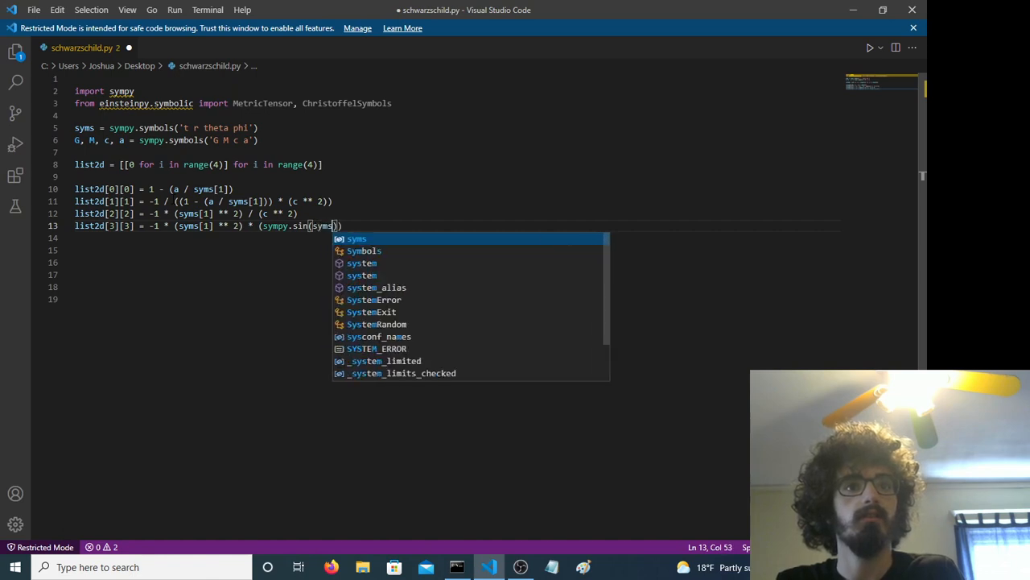
text([)
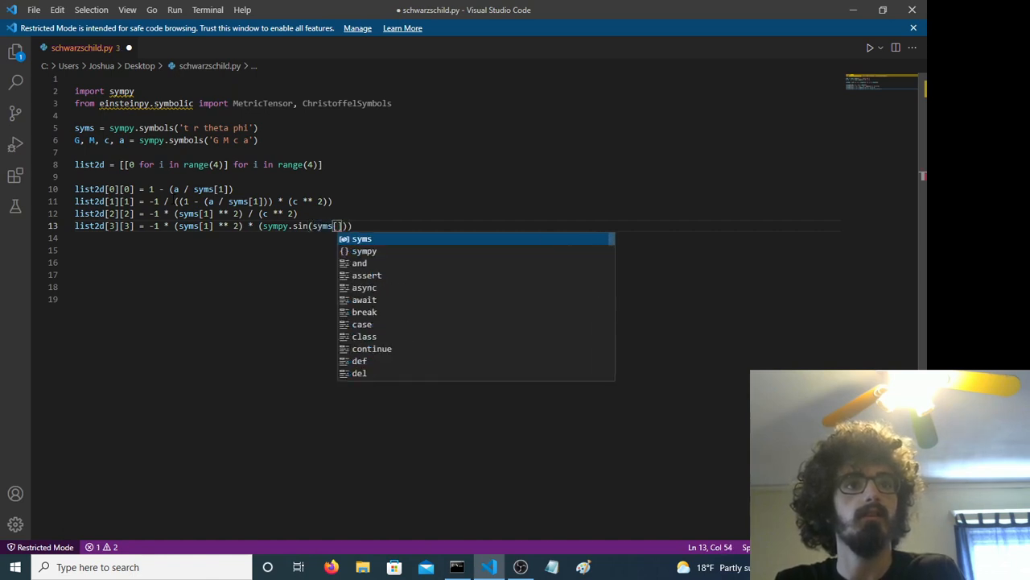
text(2)
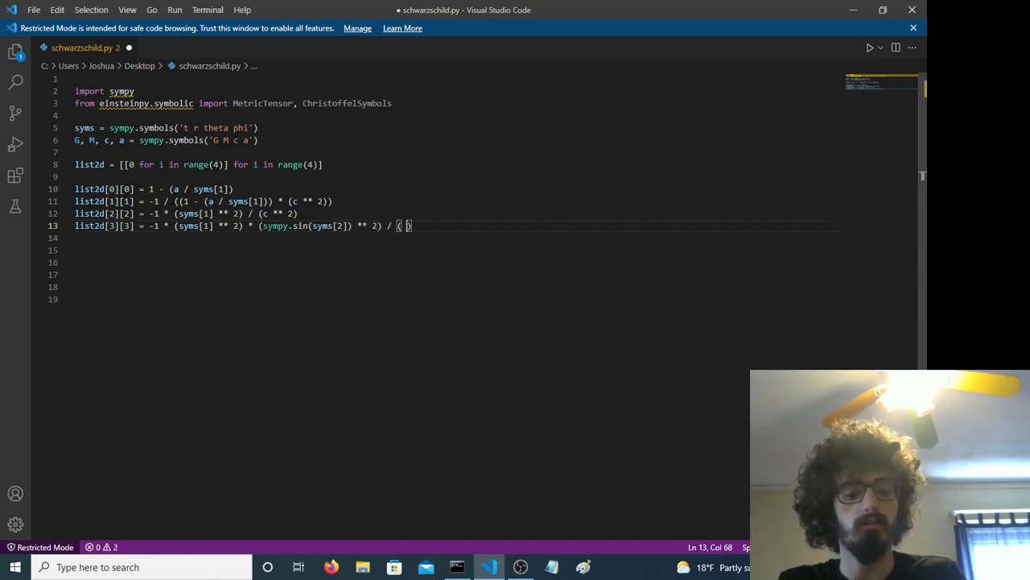
text(c ** 2))
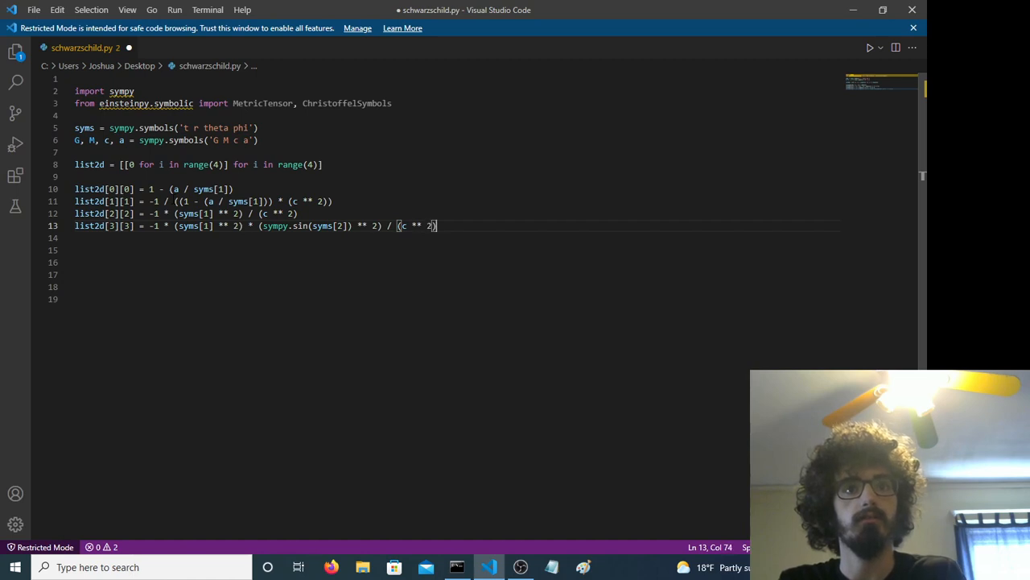
text(met)
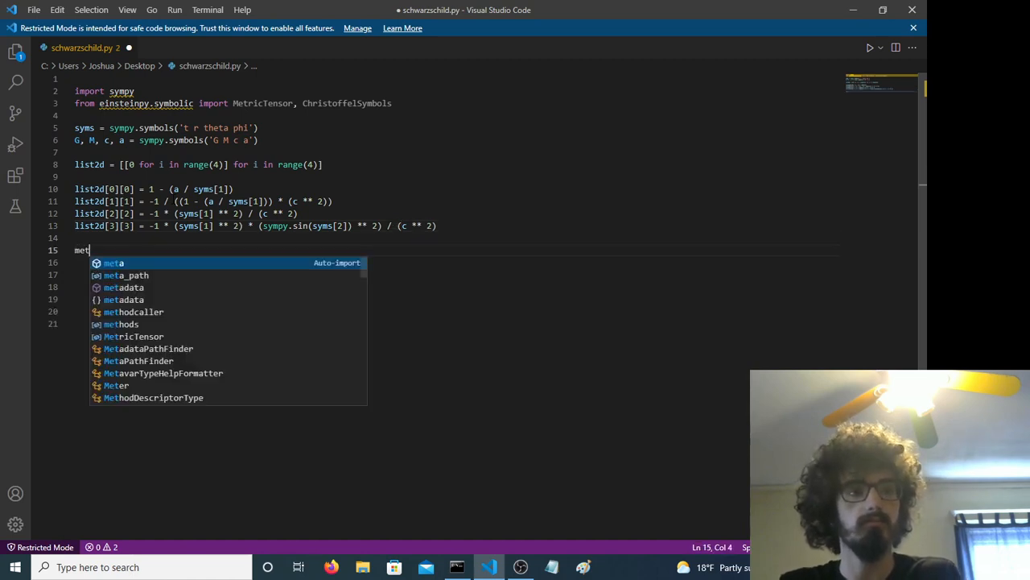
Create metric = MetricTensor(list2d, syms) and select the name metric for renaming.
text(ric = MetricTensor()
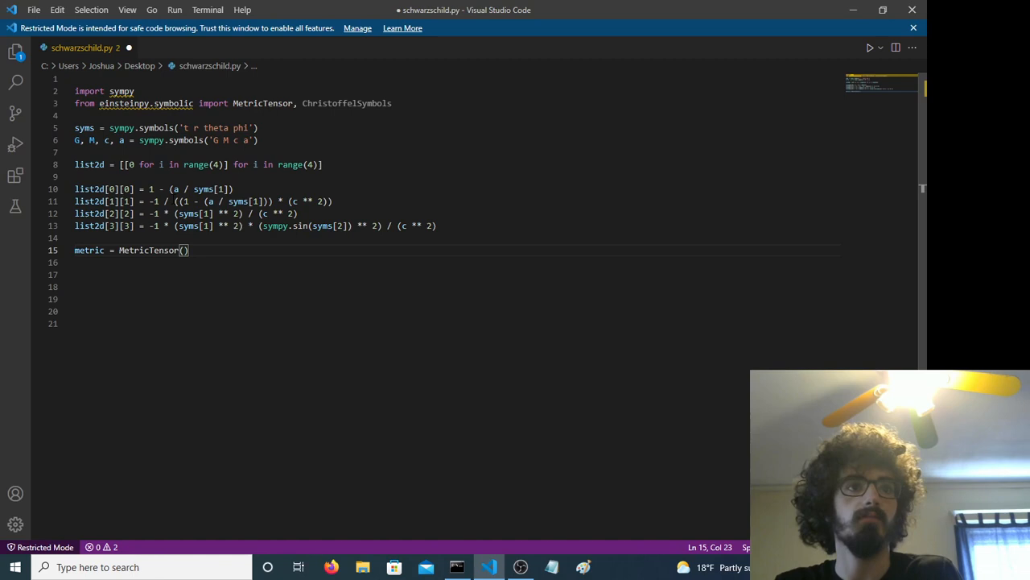
text(list2d,)
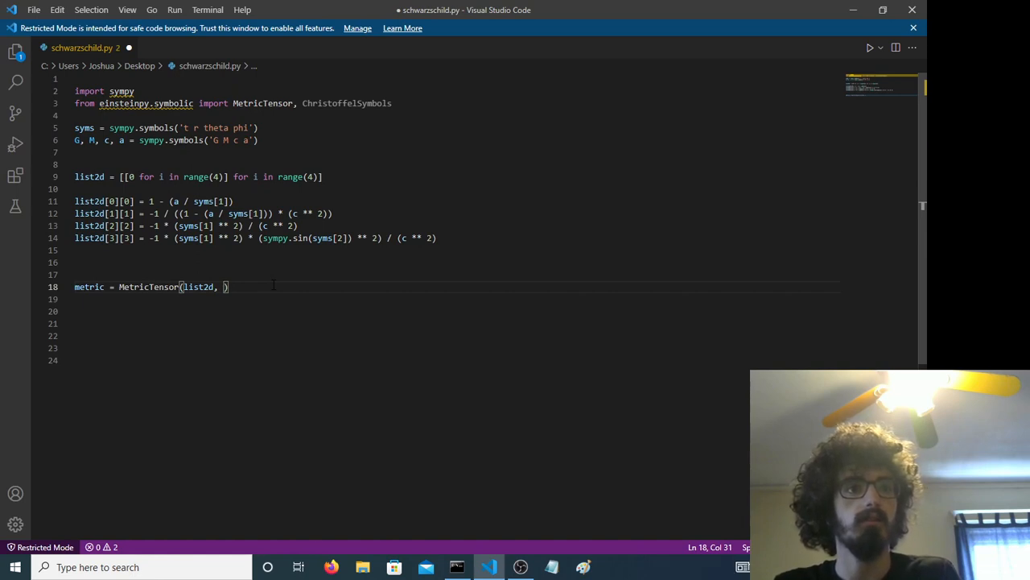
text(syms)
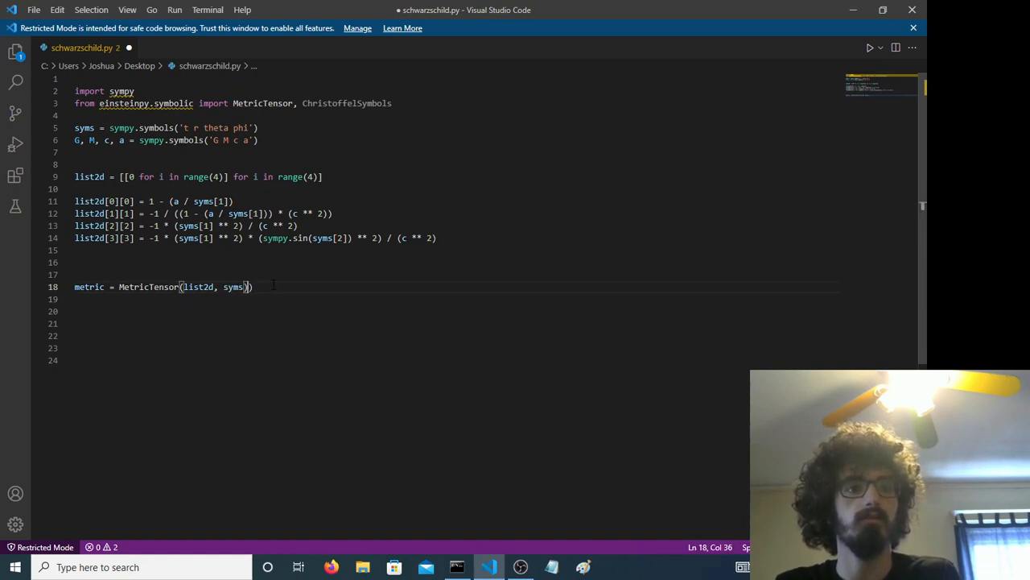
key(Enter)
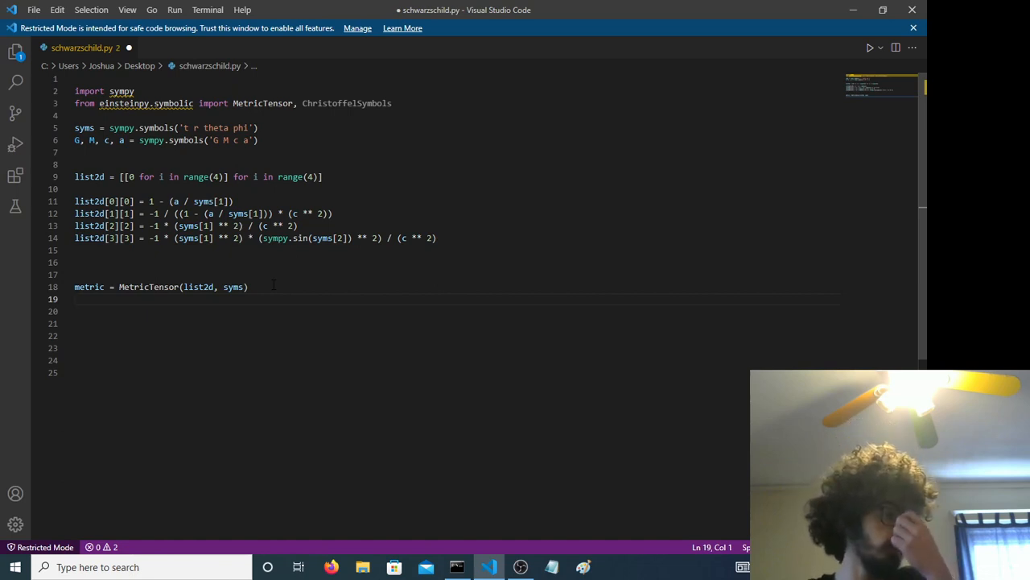
double_click(88, 287)
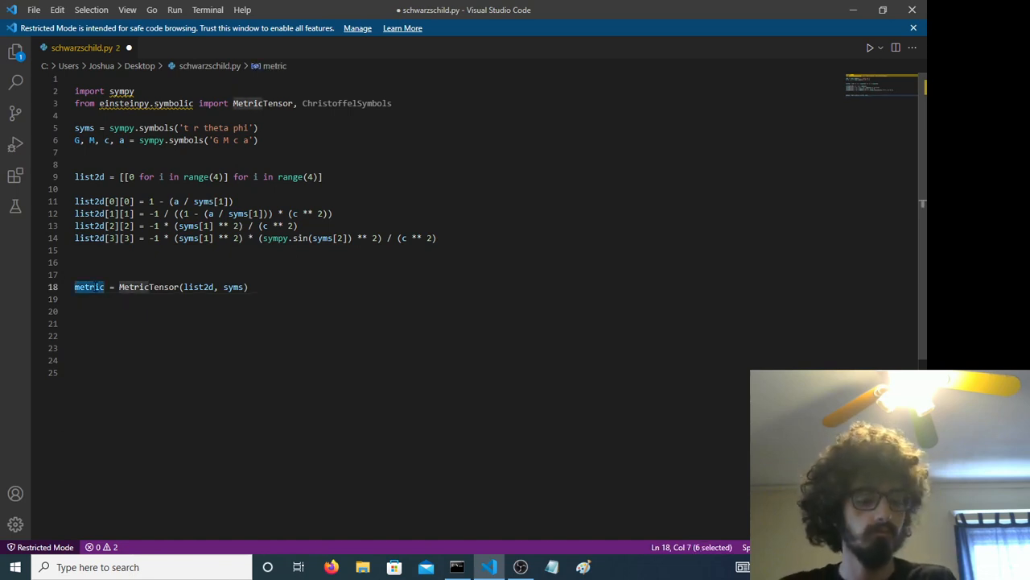
Rename metric to sch, compute sch_ch = ChristoffelSymbols.from_metric(sch), and store sch_ch.simplify().
text(sch)
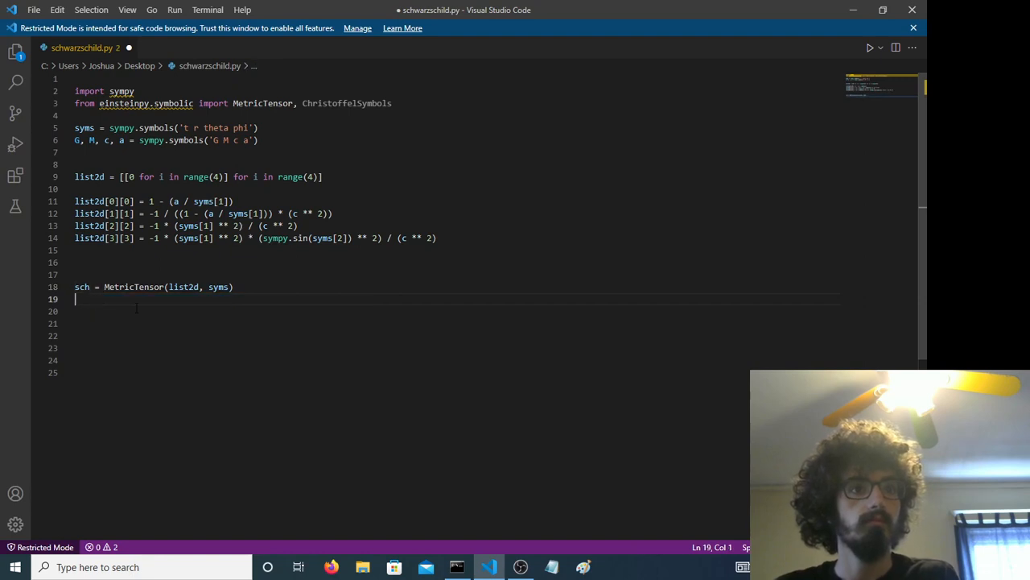
text(sch_ch =)
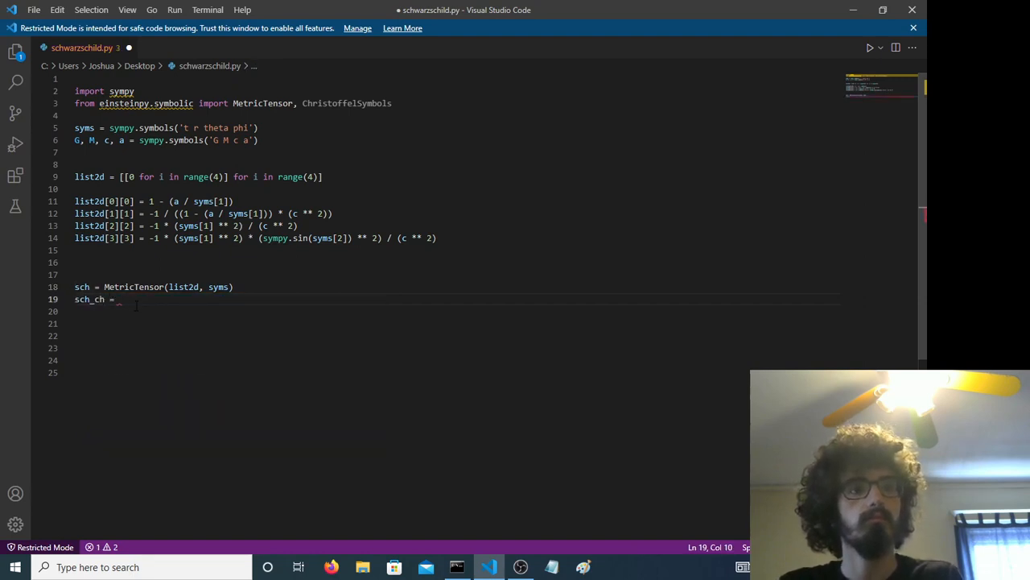
text(Christoffels)
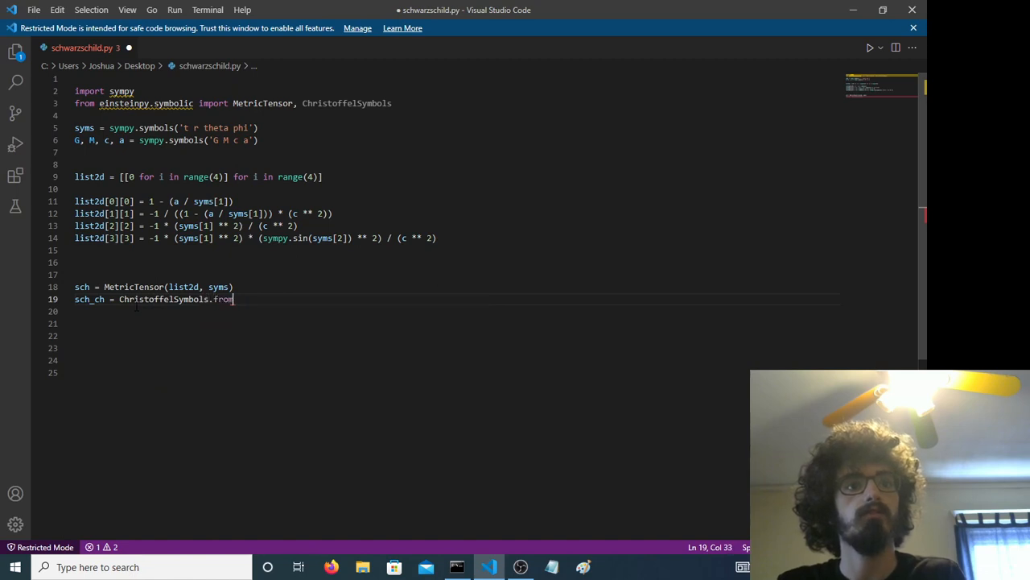
text(_me)
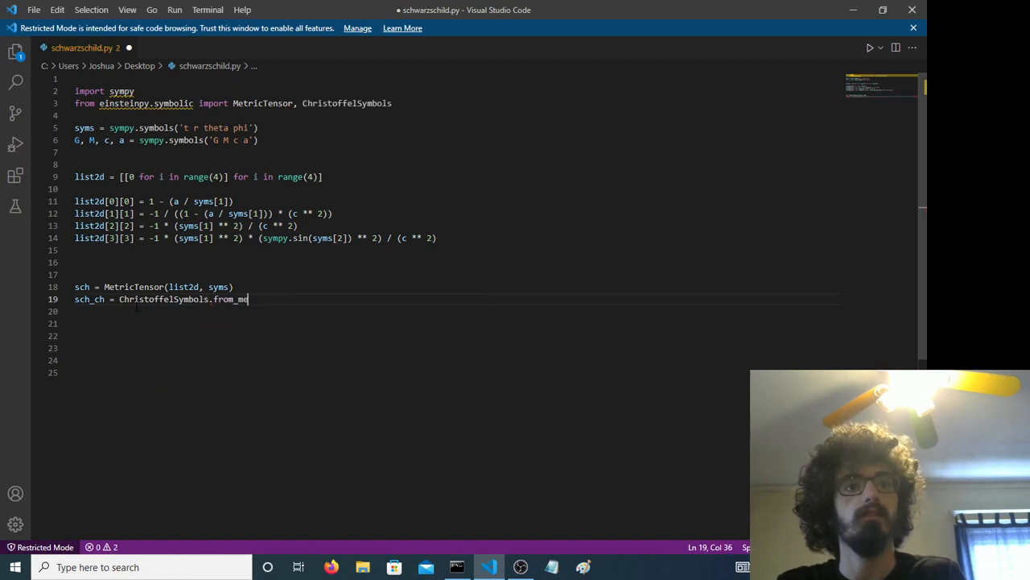
text(tric(s)
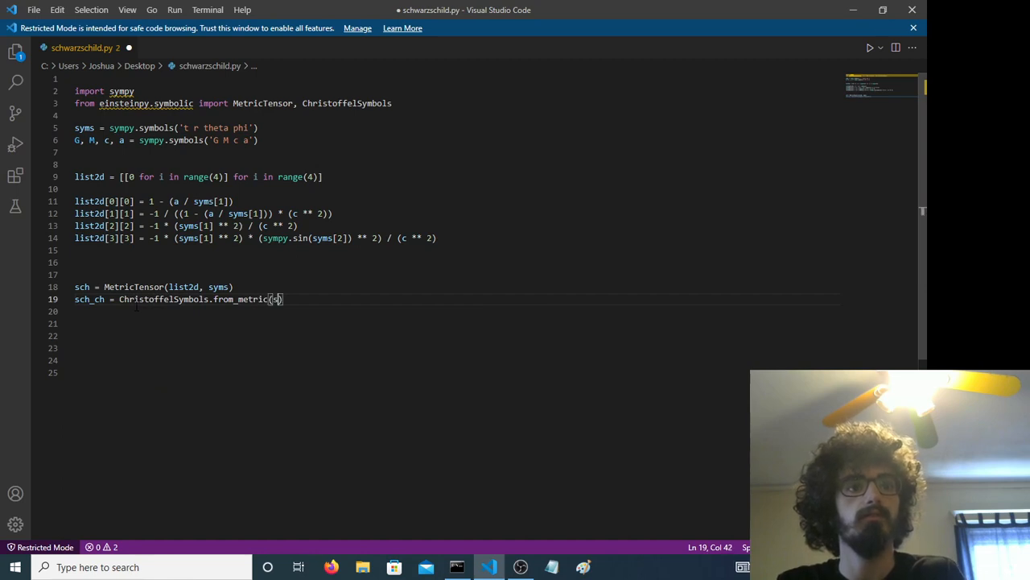
text(ch))
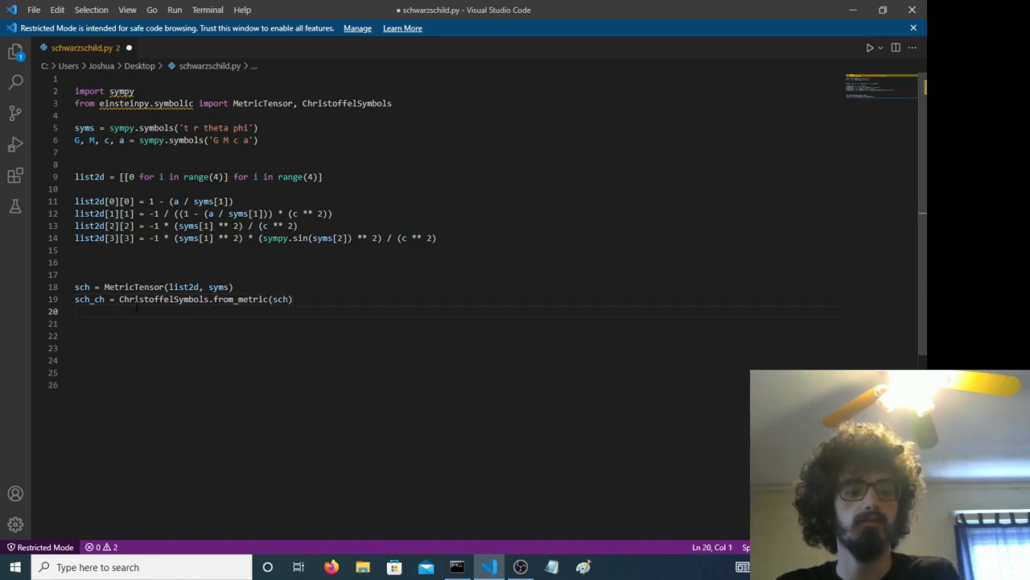
text(simplified = sch_ch.simplify())
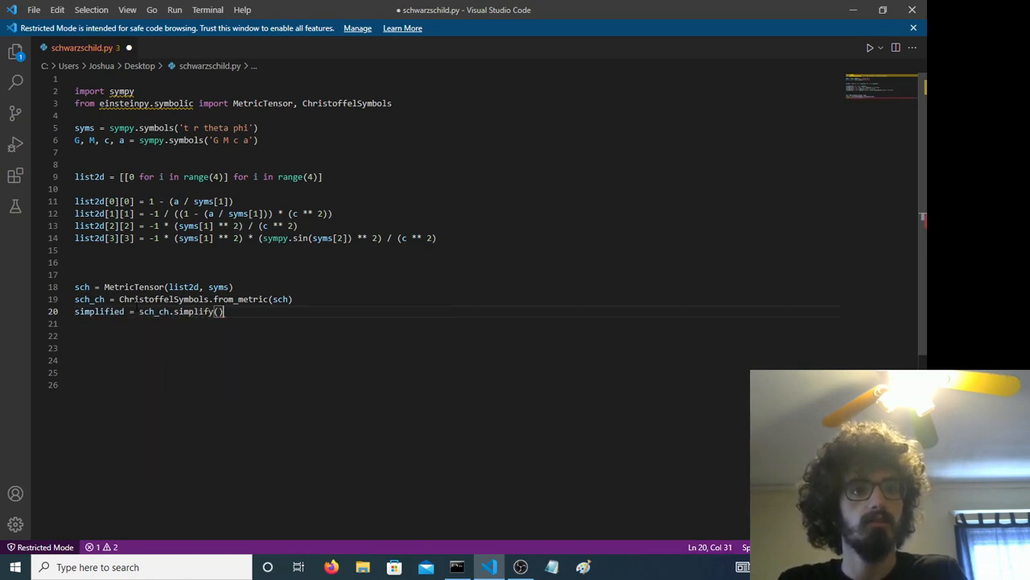
text(for)
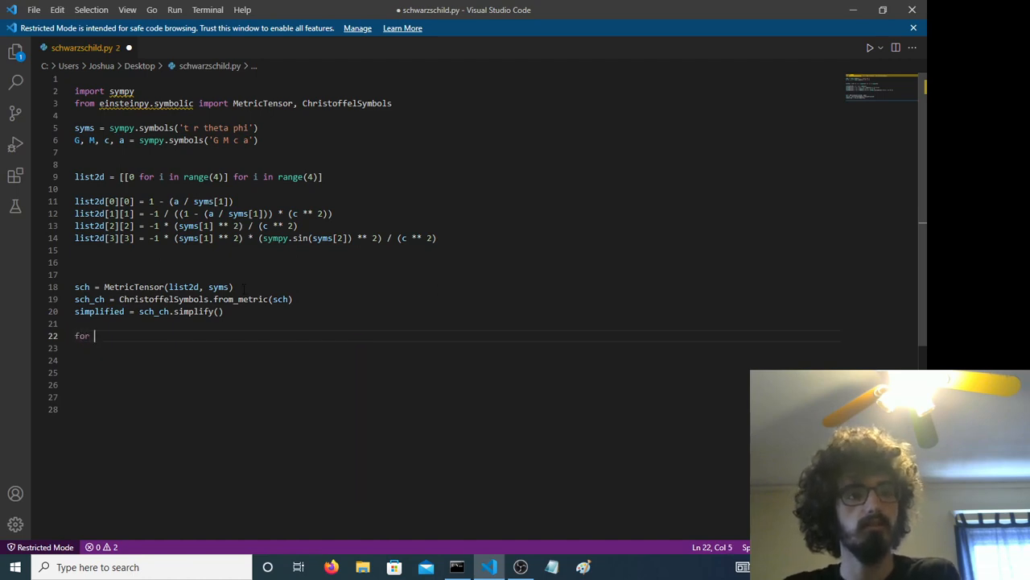
Print each row of sch, a newline, then every element b of each sch_ch row.
text(a)
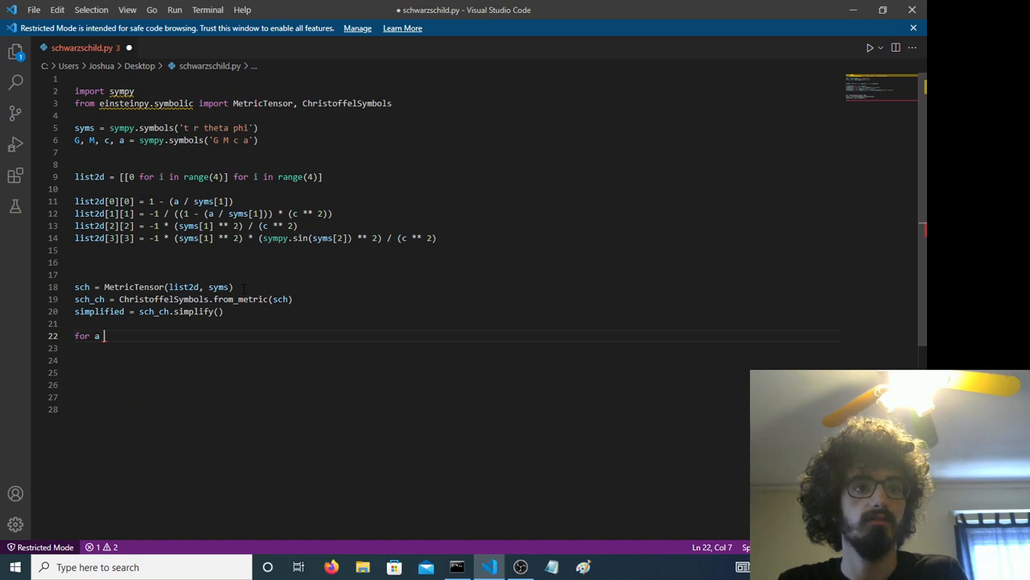
text(in sch:)
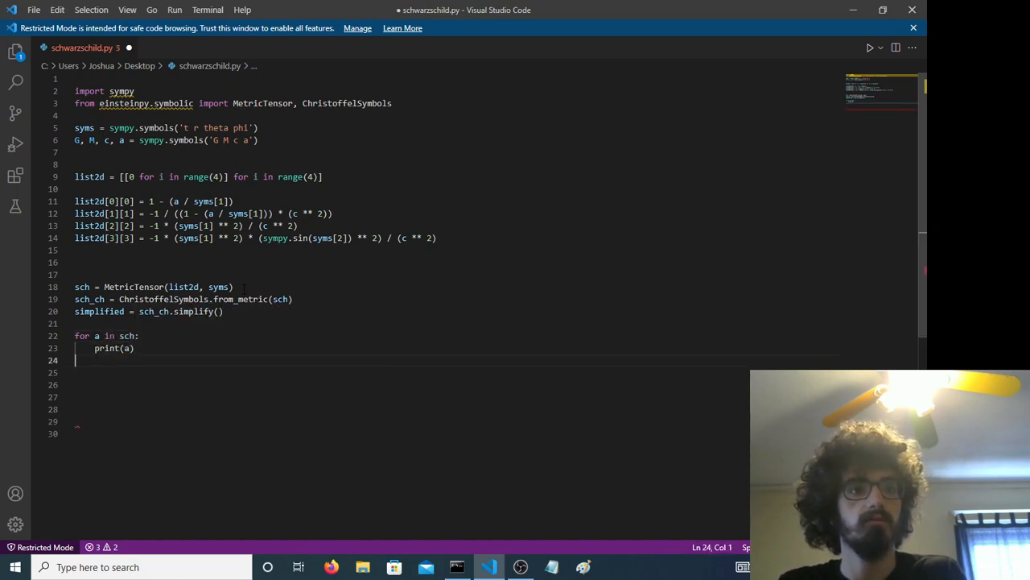
text(print())
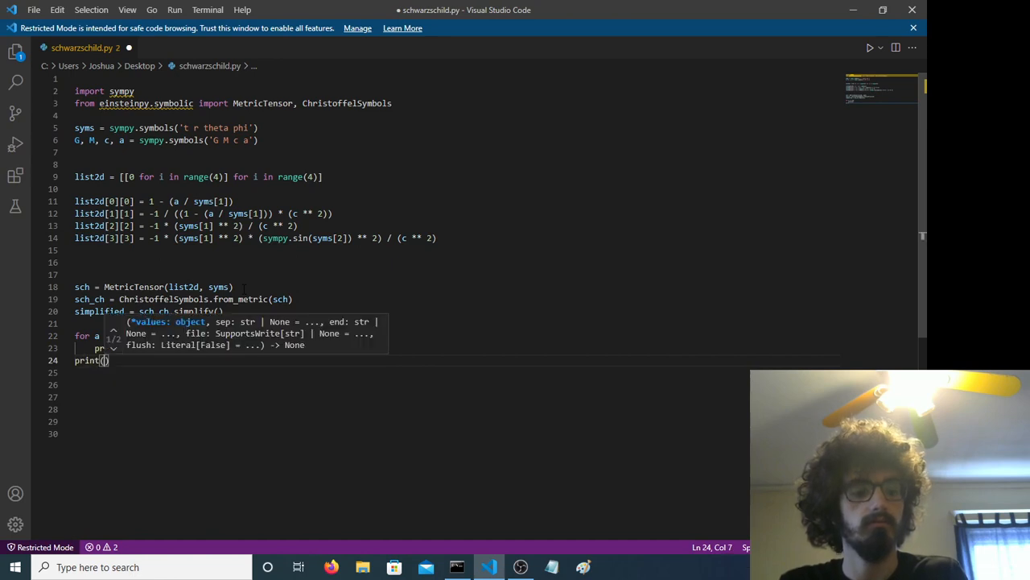
text('\n')
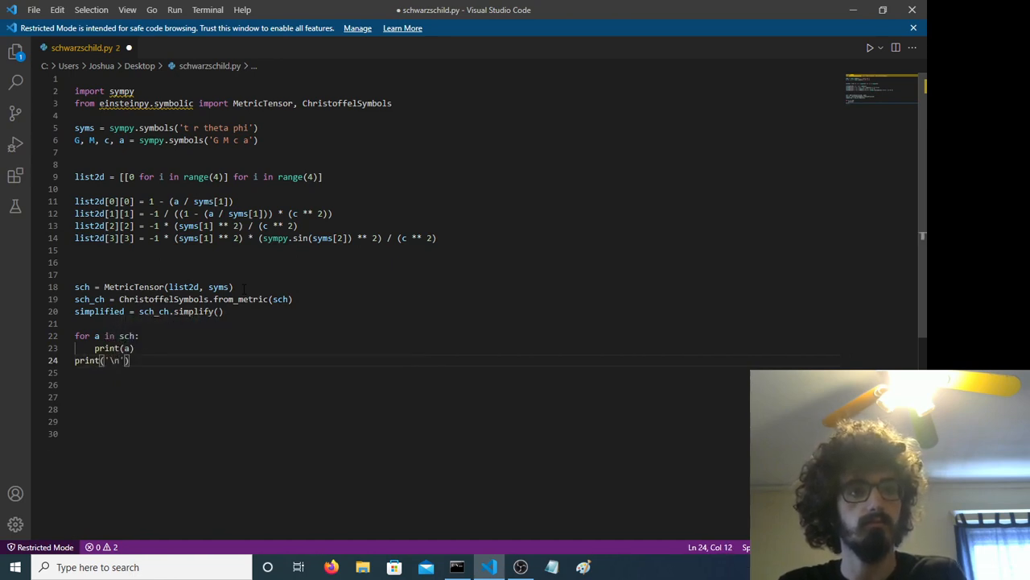
text(for a in)
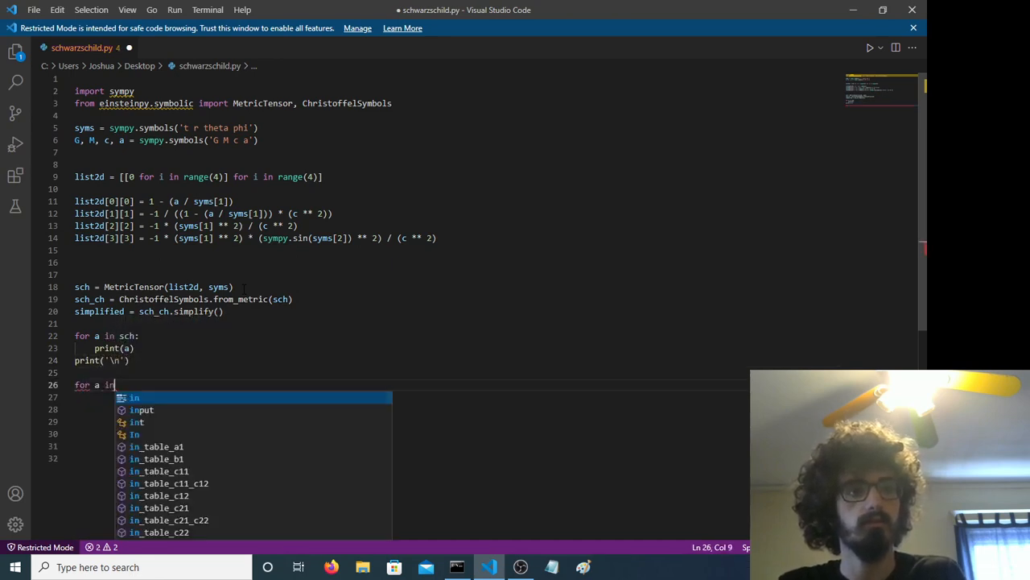
text(sch_ch:)
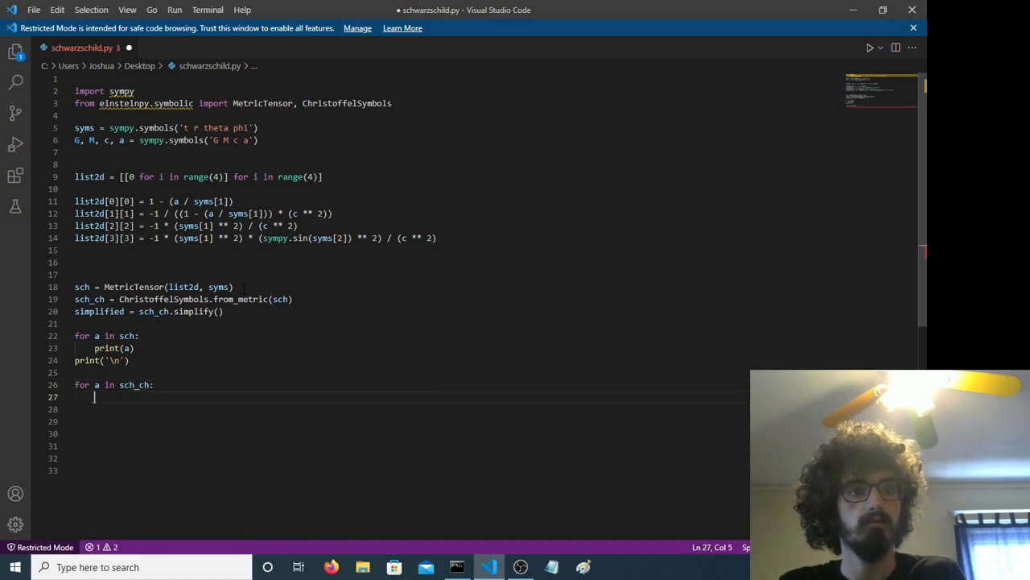
text(for b in a:)
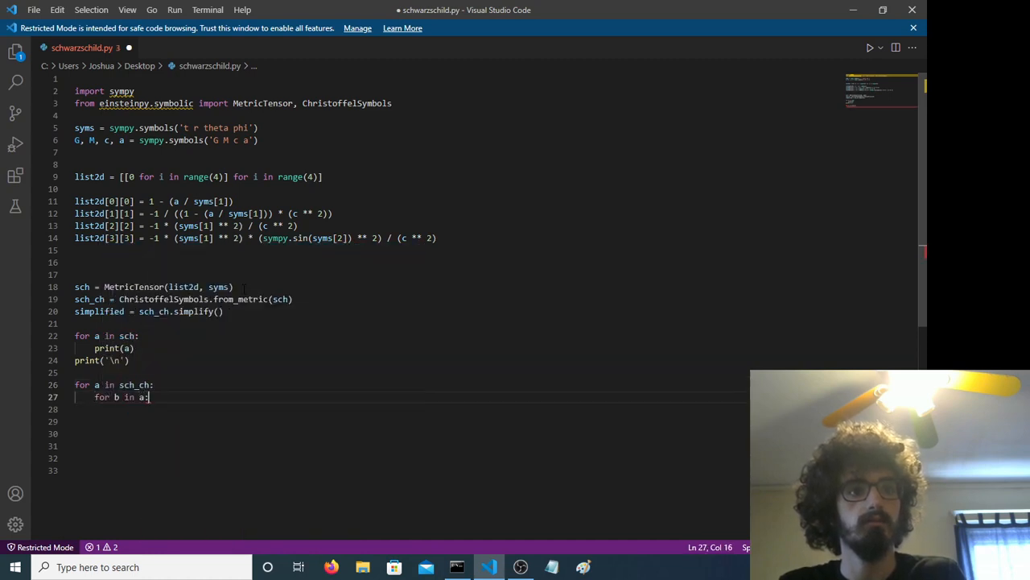
text(print(b))
click(455, 421)
text(print(a)
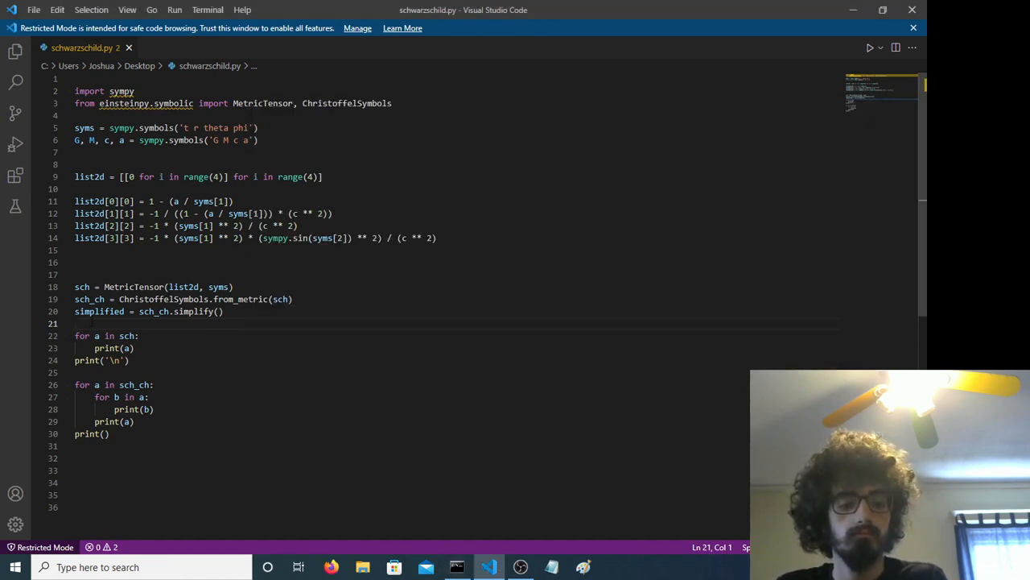
Type a triple-quote """ into the script, leaving unsaved edits.
text(""")
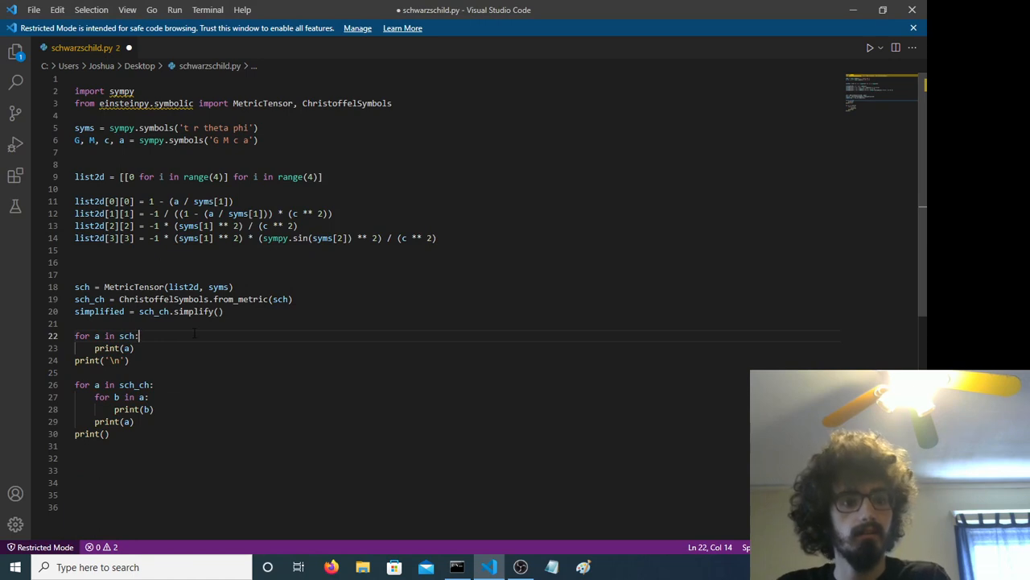
Append .tensor() to sch and sch_ch in both printing loops.
text(tensor())
click(132, 384)
text(.)
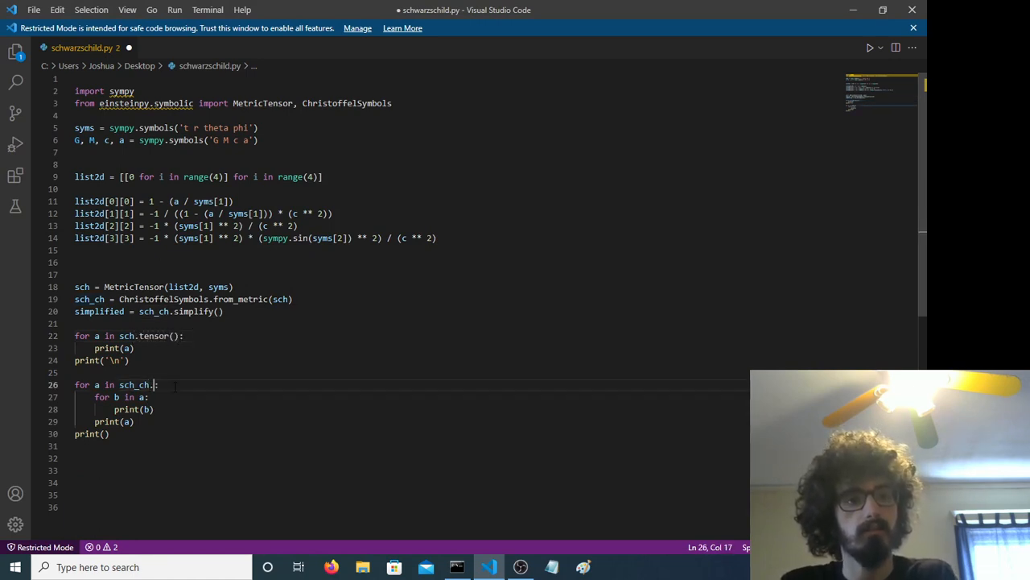
text(tensor())
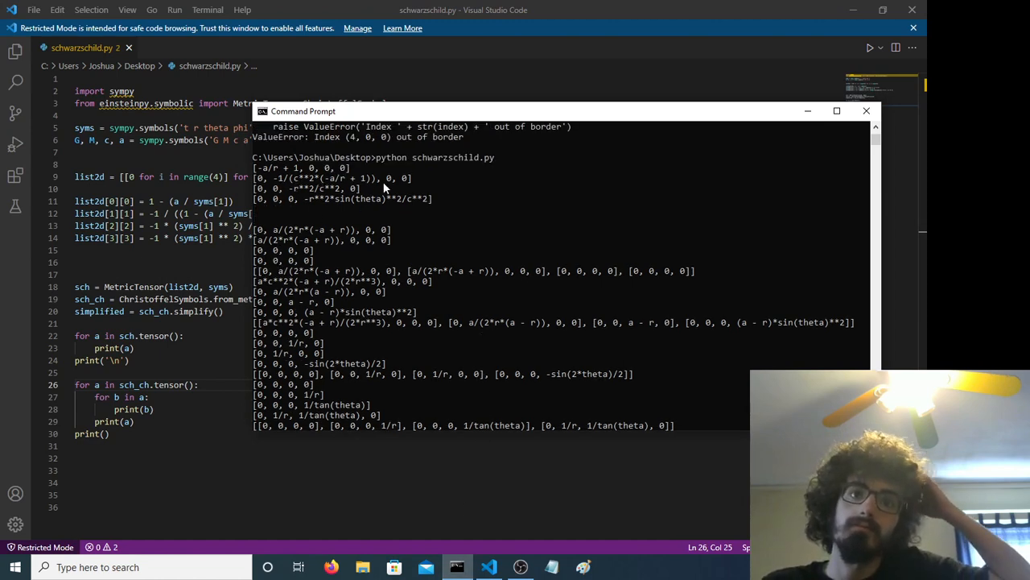
Change print(a) to print() in the outer loop and rerun schwarzschild.py.
click(866, 110)
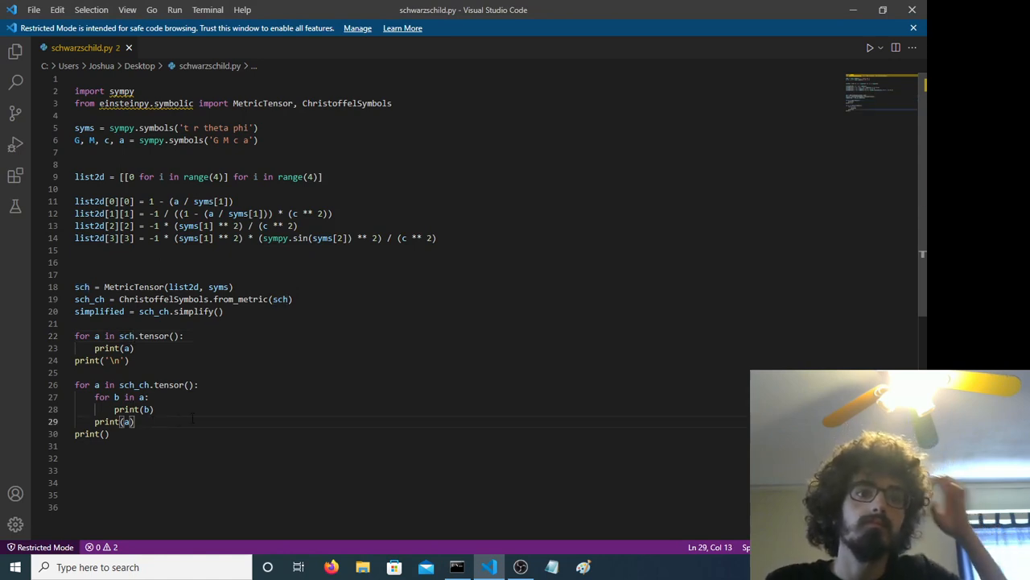
key(Backspace)
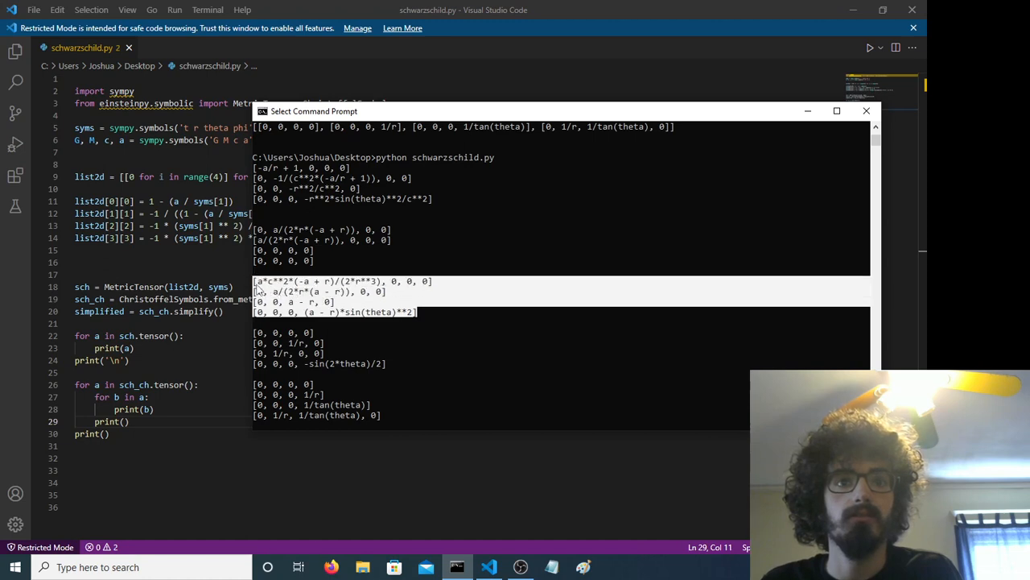
mouse_move(316, 301)
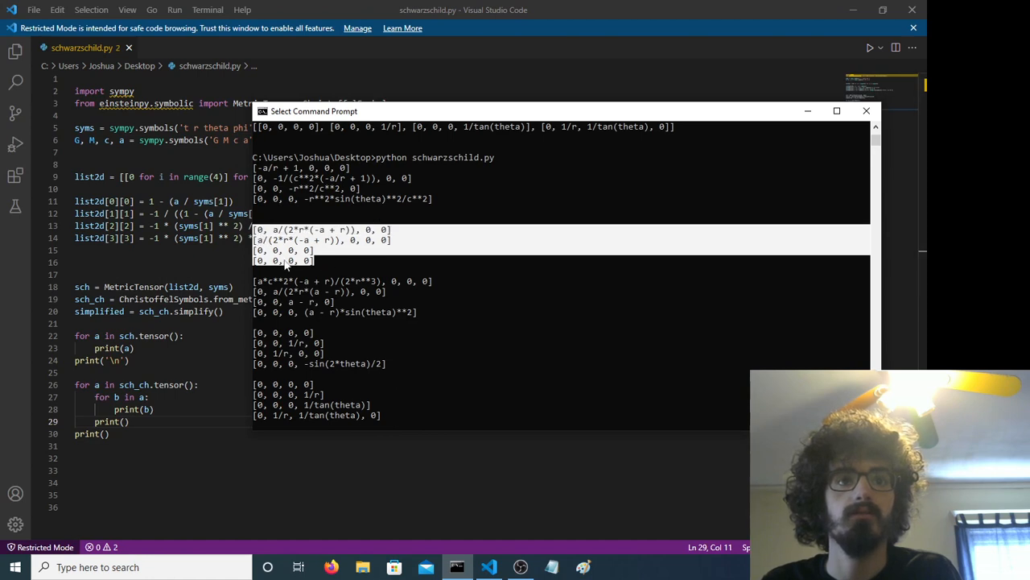
mouse_move(296, 199)
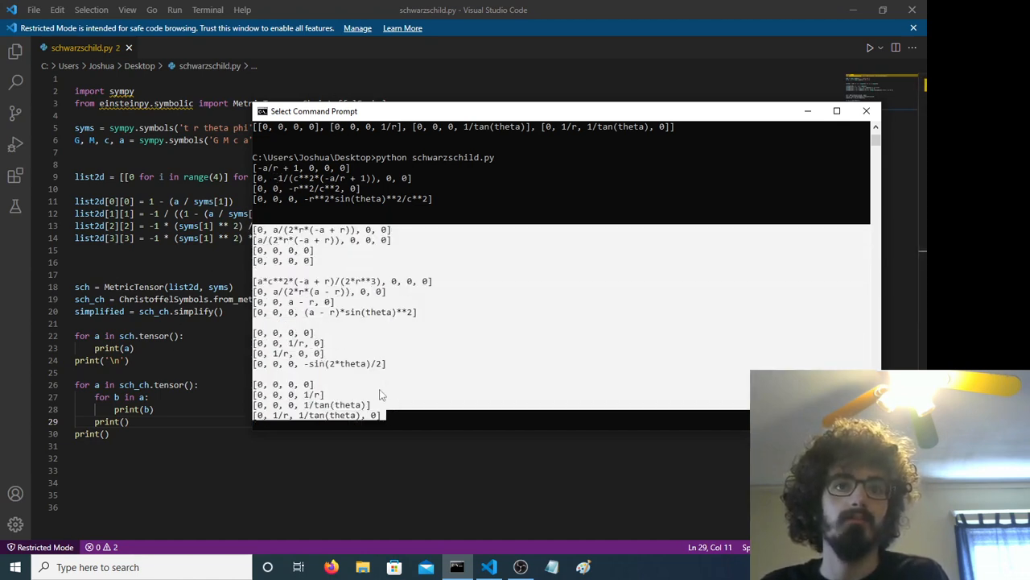
scroll(down, 3)
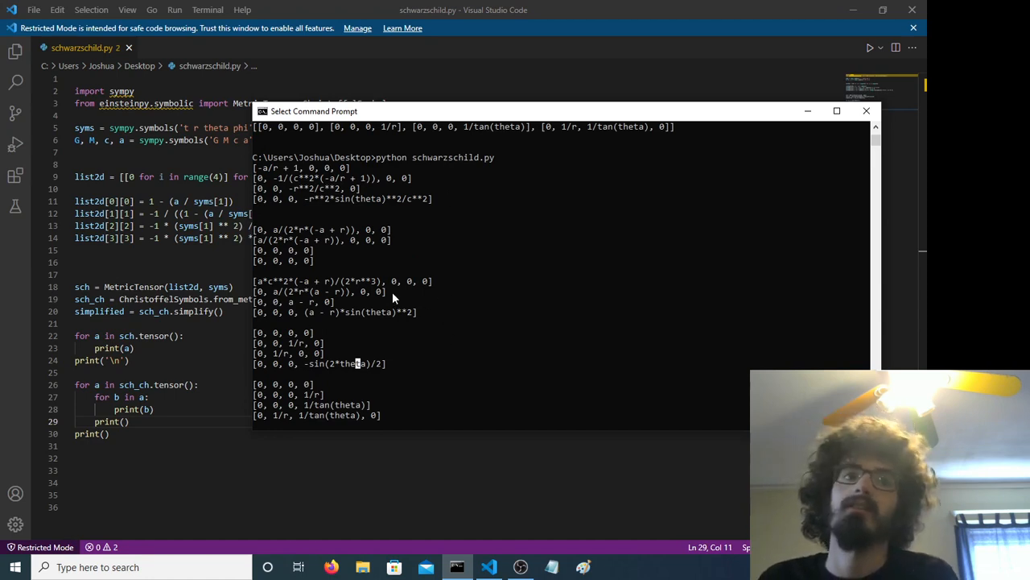
mouse_move(393, 183)
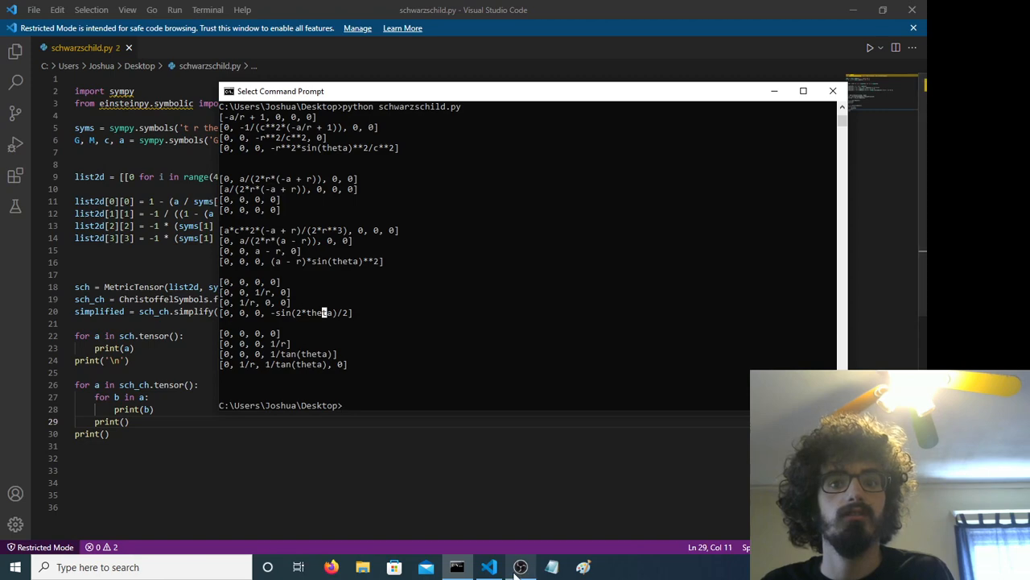
Bring up OBS Studio from the taskbar to stop the recording.
click(521, 566)
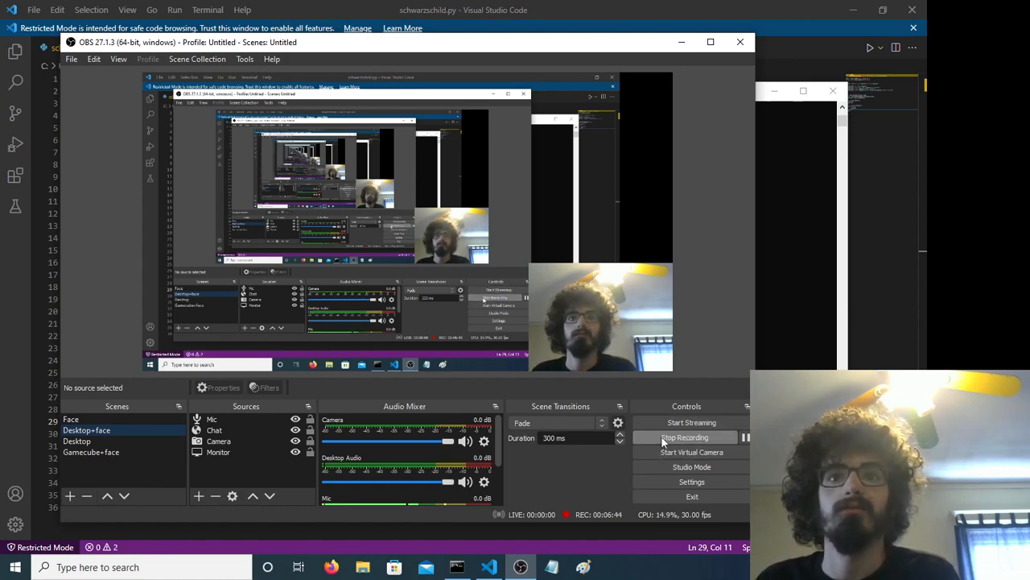
mouse_move(636, 461)
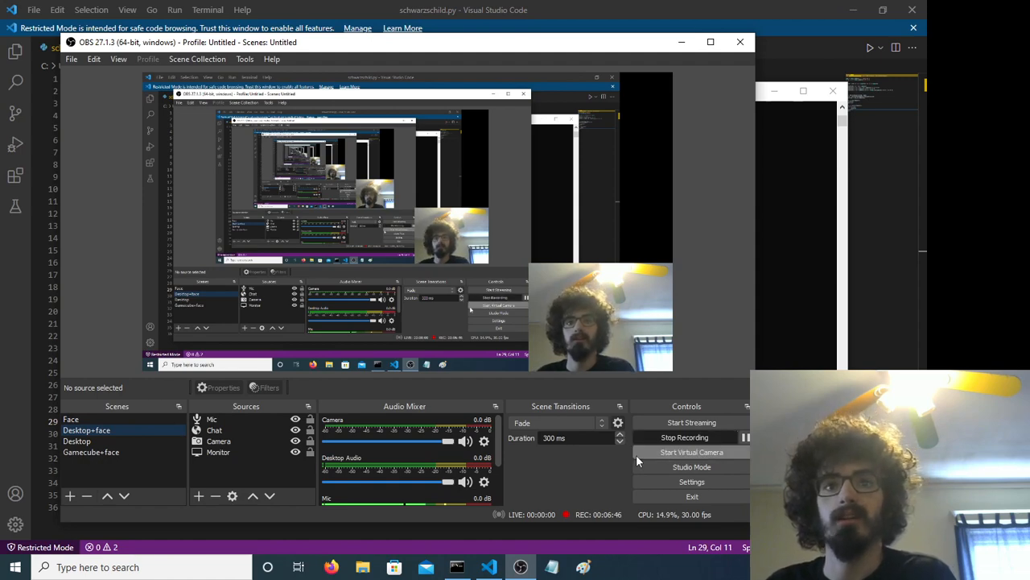